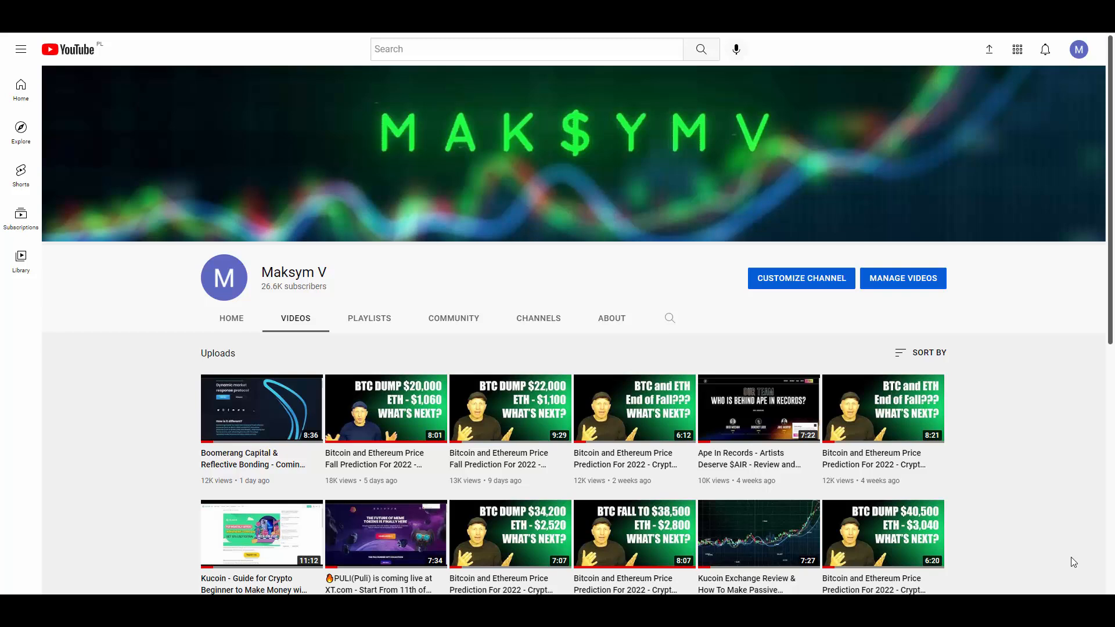
pyautogui.moveTo(1043, 394)
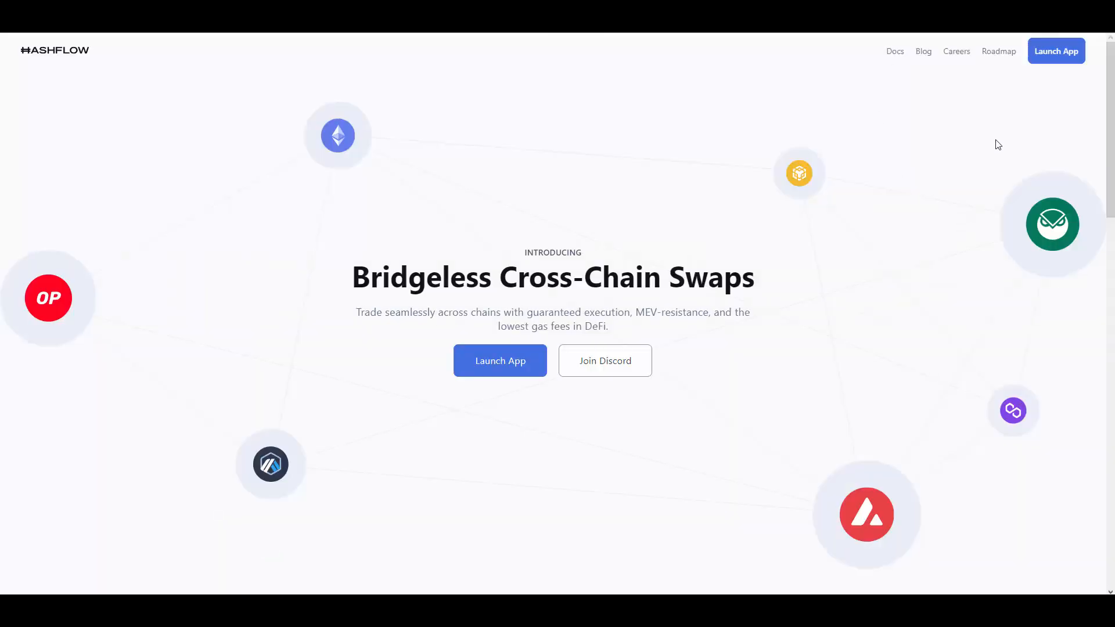
pyautogui.moveTo(137, 112)
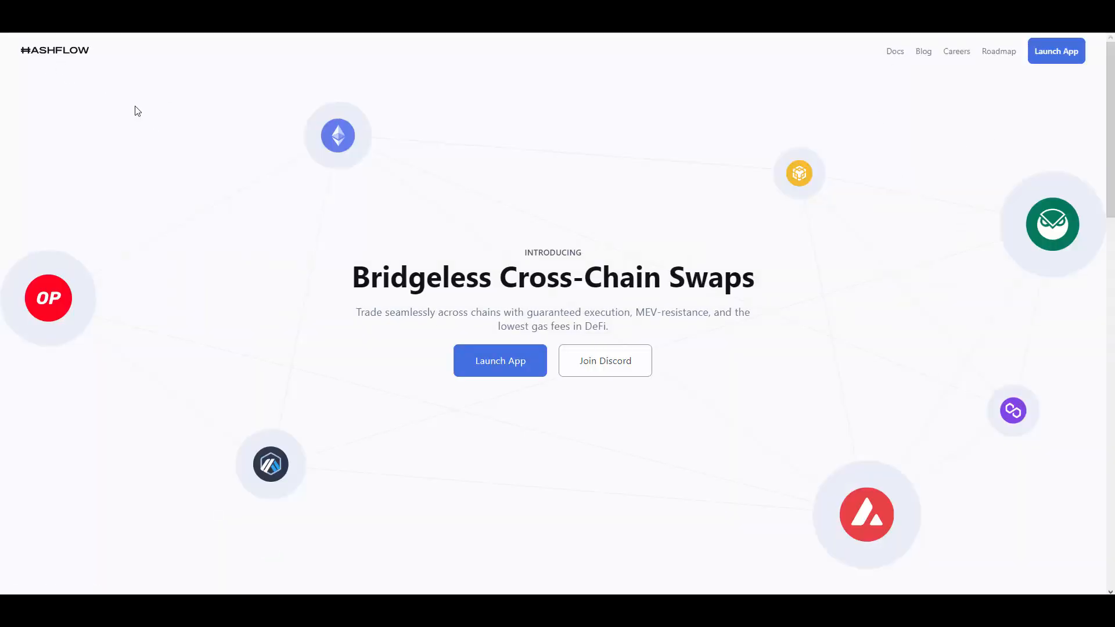
pyautogui.moveTo(578, 158)
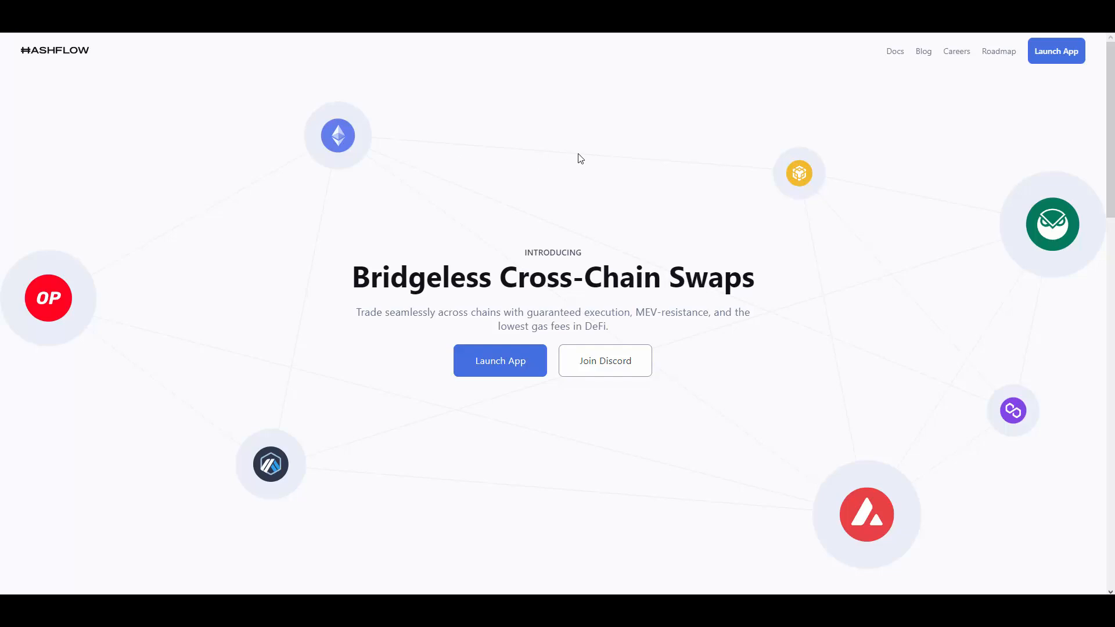
pyautogui.moveTo(873, 47)
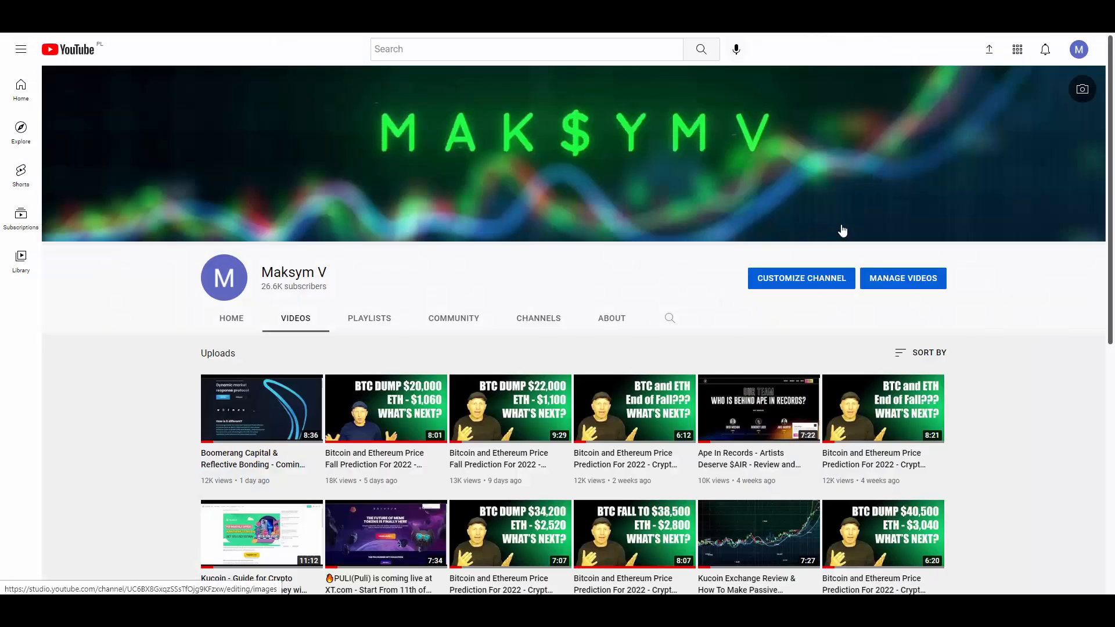
pyautogui.moveTo(689, 152)
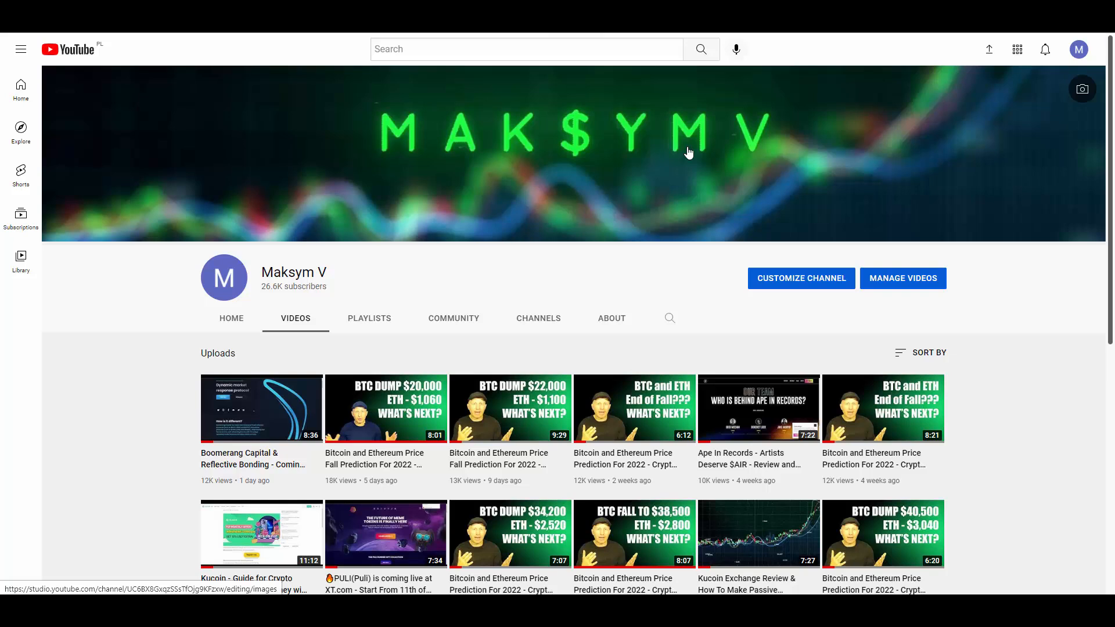
pyautogui.moveTo(662, 301)
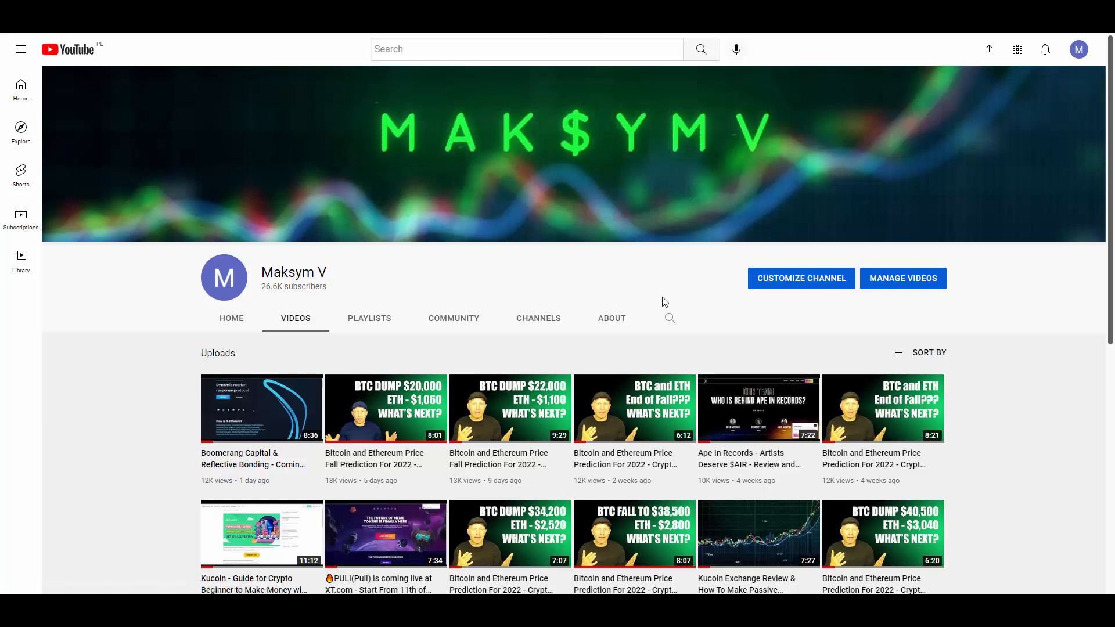
pyautogui.moveTo(687, 283)
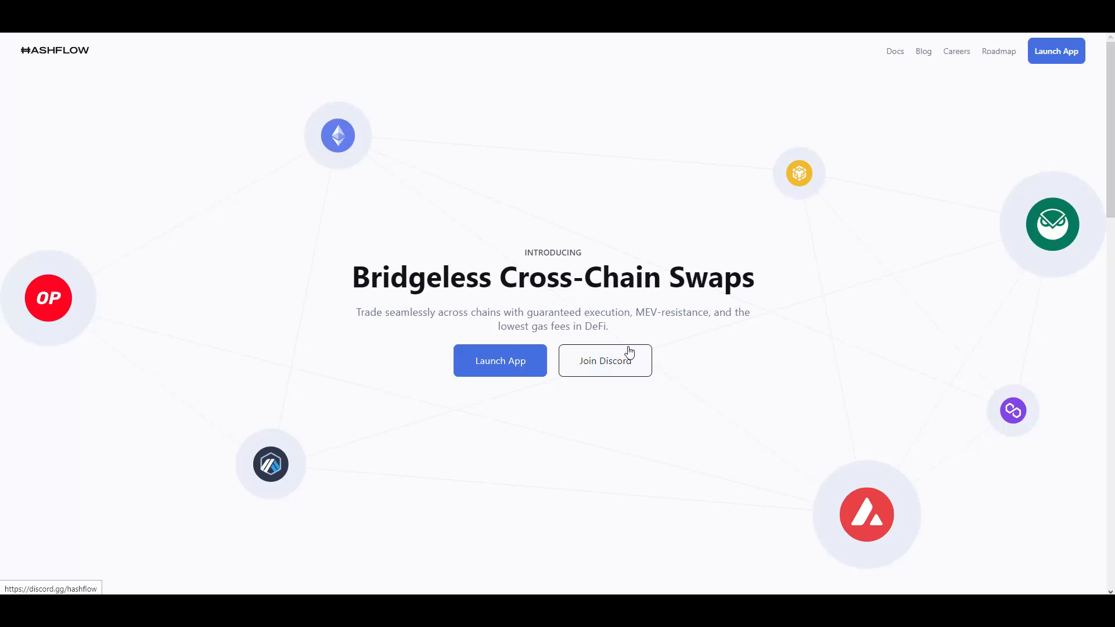
pyautogui.moveTo(511, 161)
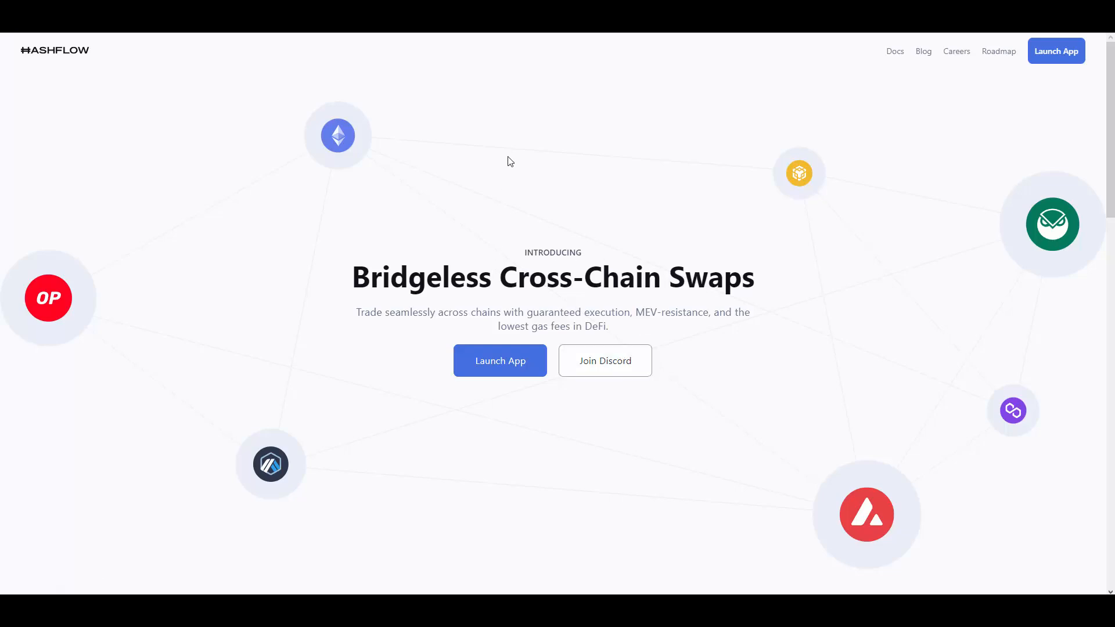
pyautogui.moveTo(451, 124)
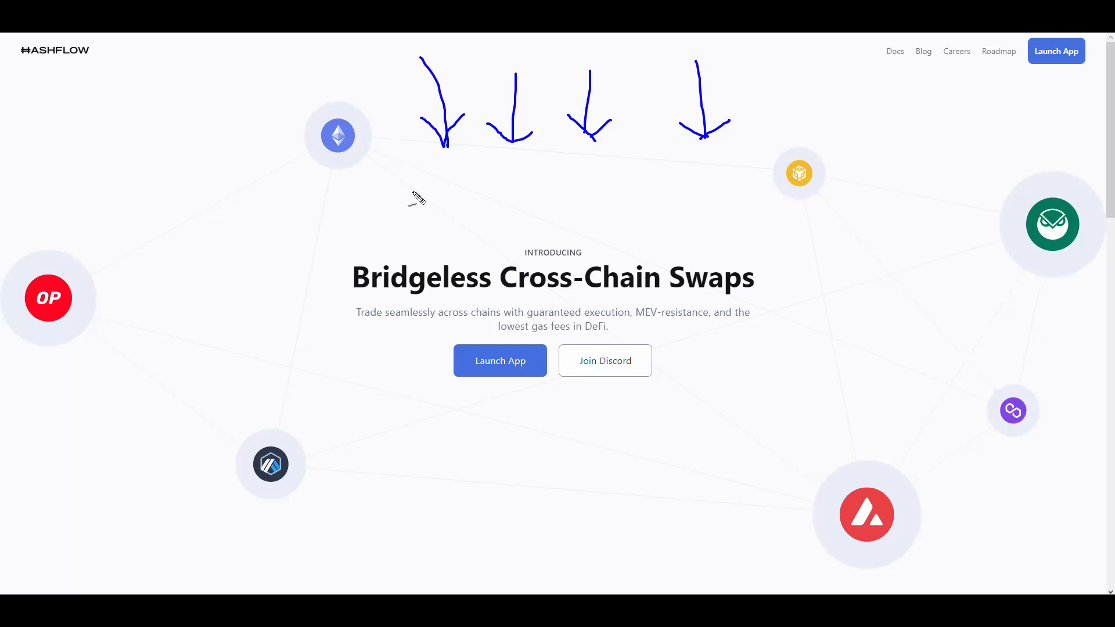
pyautogui.moveTo(341, 207)
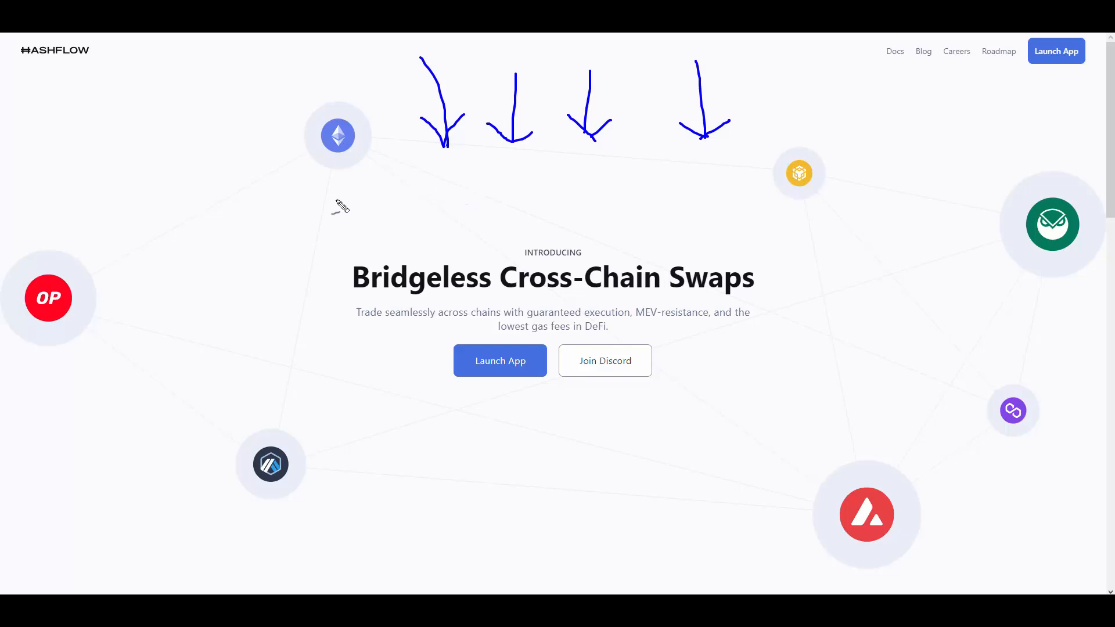
pyautogui.moveTo(372, 174)
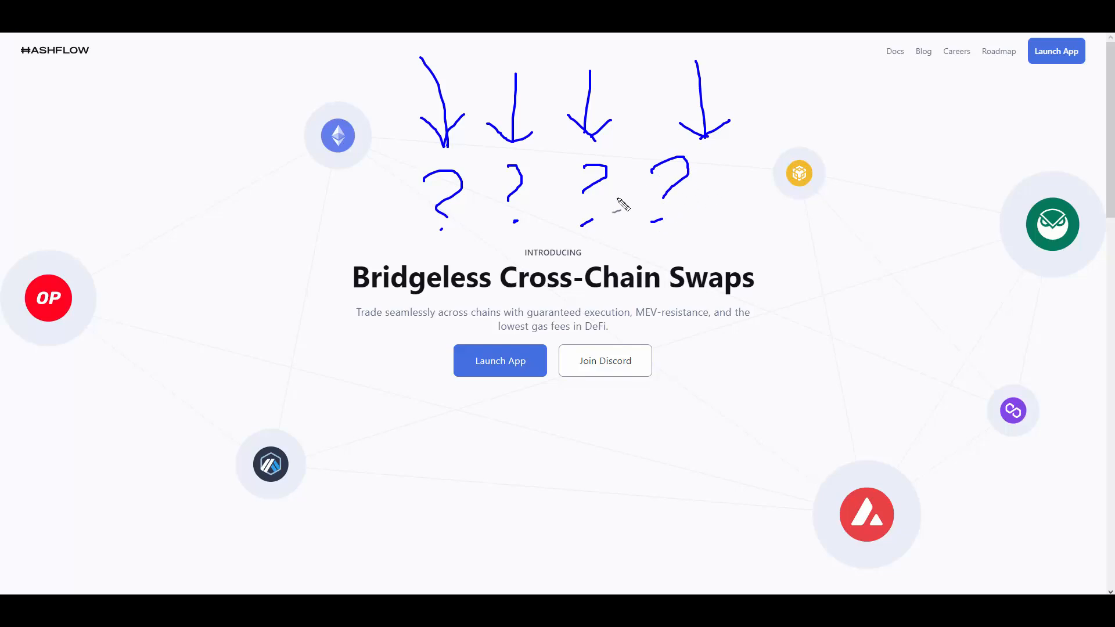
pyautogui.moveTo(619, 207)
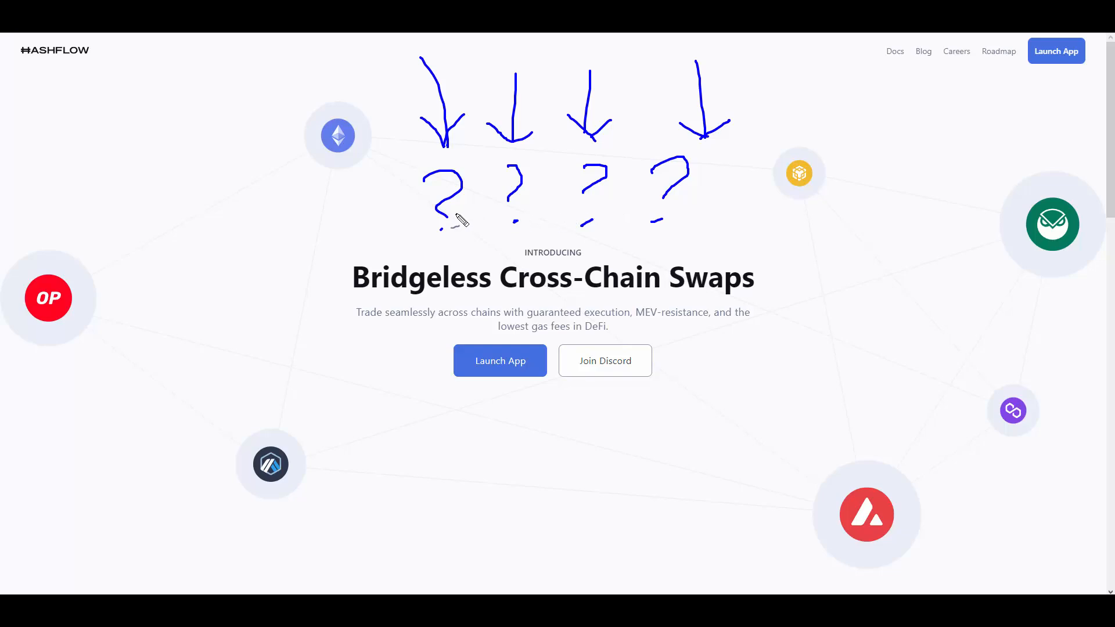
pyautogui.moveTo(511, 183)
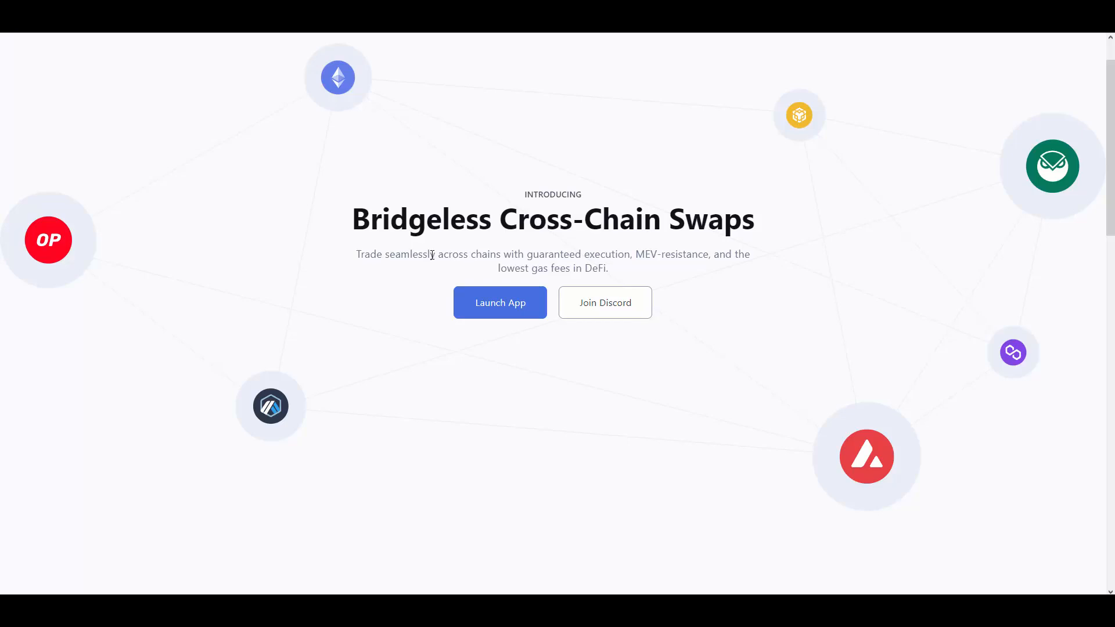
pyautogui.moveTo(556, 254)
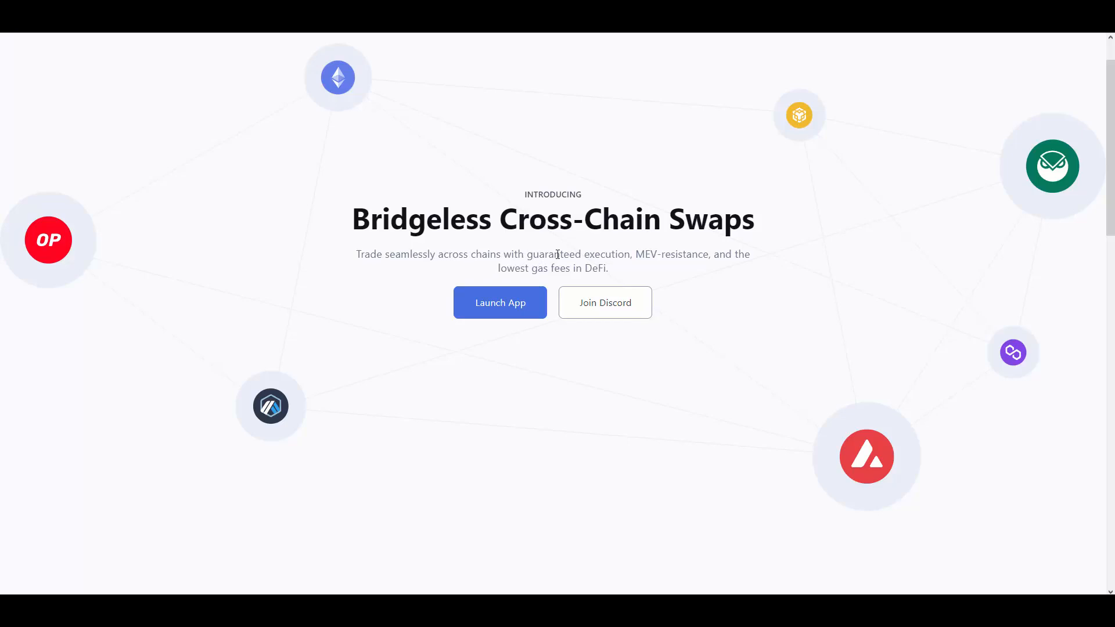
pyautogui.moveTo(445, 277)
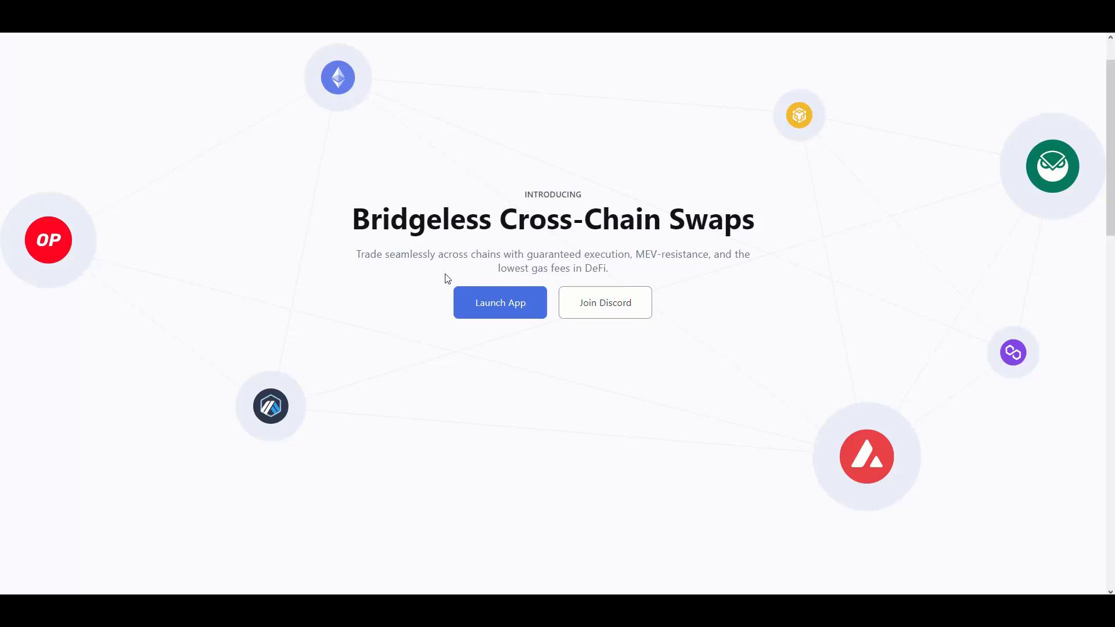
pyautogui.moveTo(438, 278)
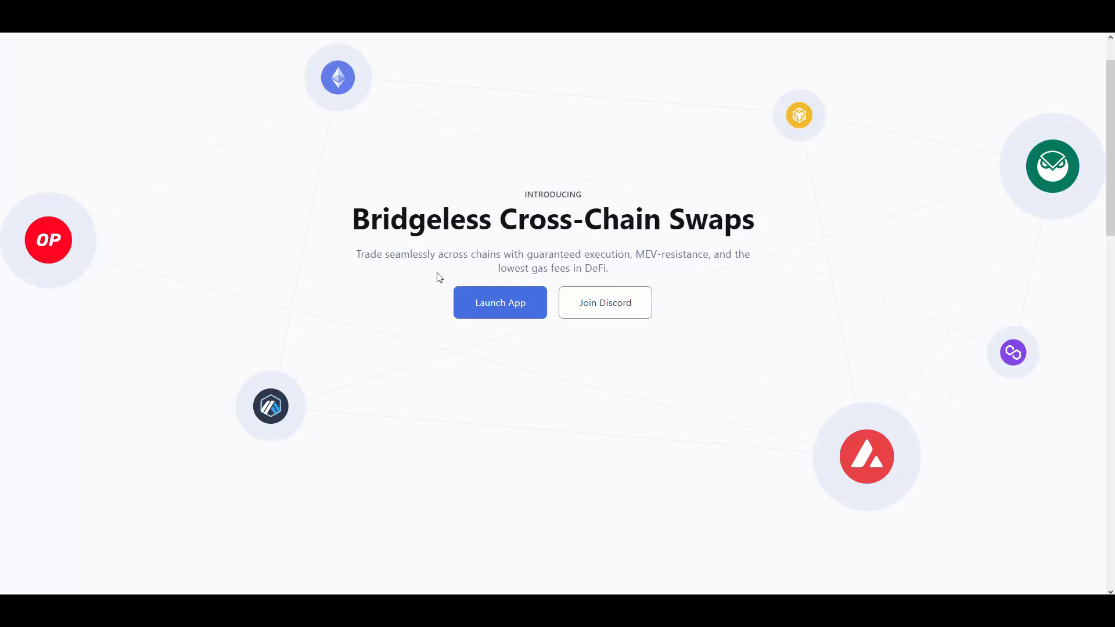
# Scroll the landing page down past the Backed By logos and footer, then back up.
pyautogui.scroll(3)
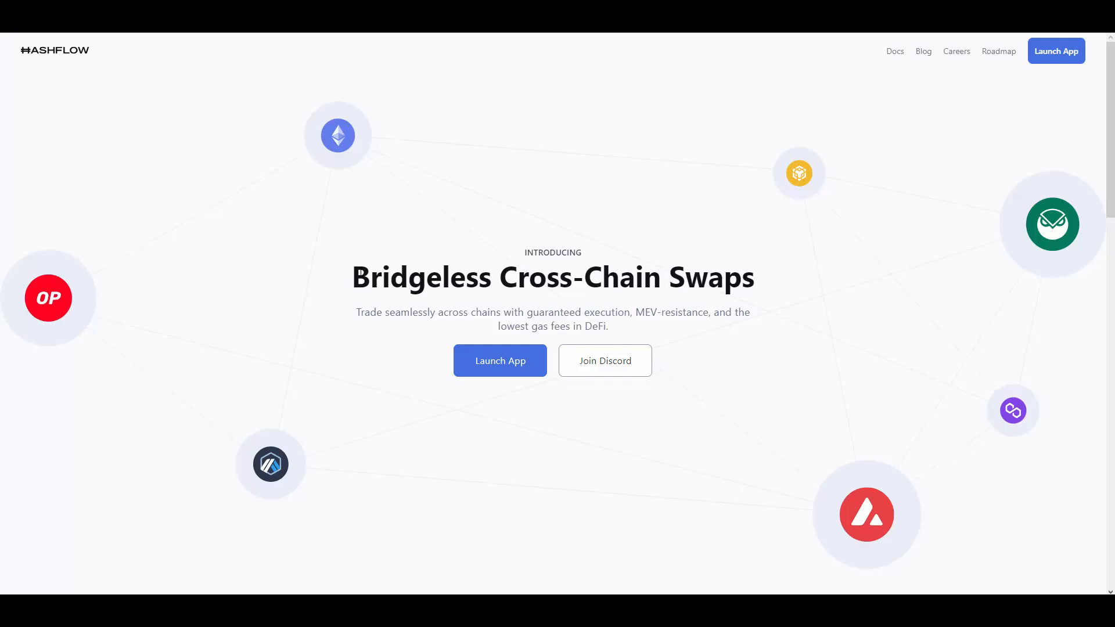
pyautogui.moveTo(399, 201)
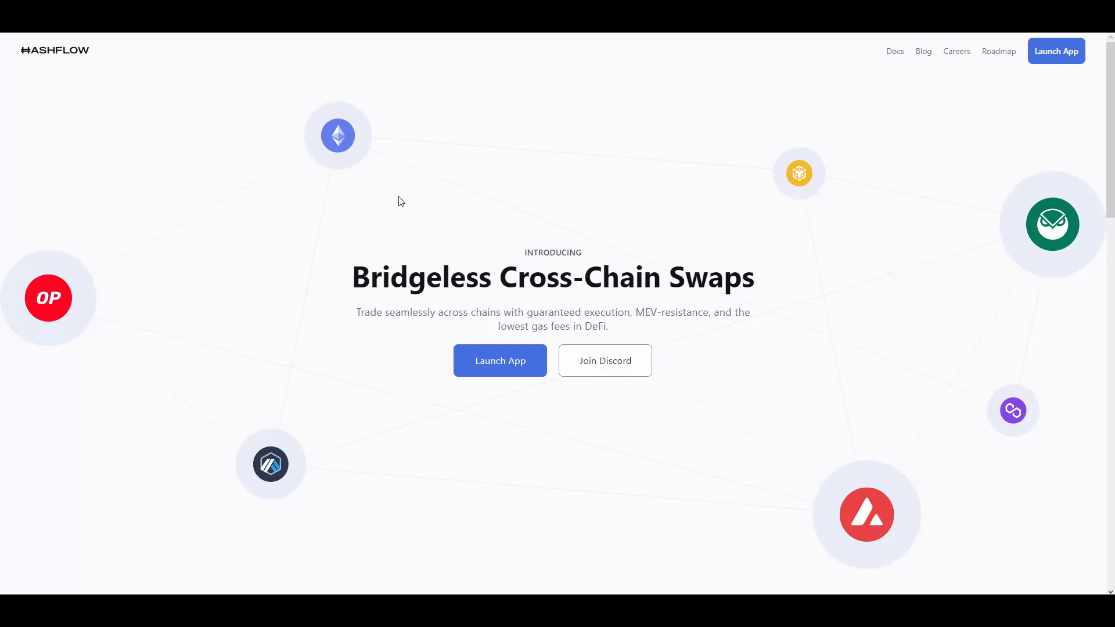
pyautogui.moveTo(377, 177)
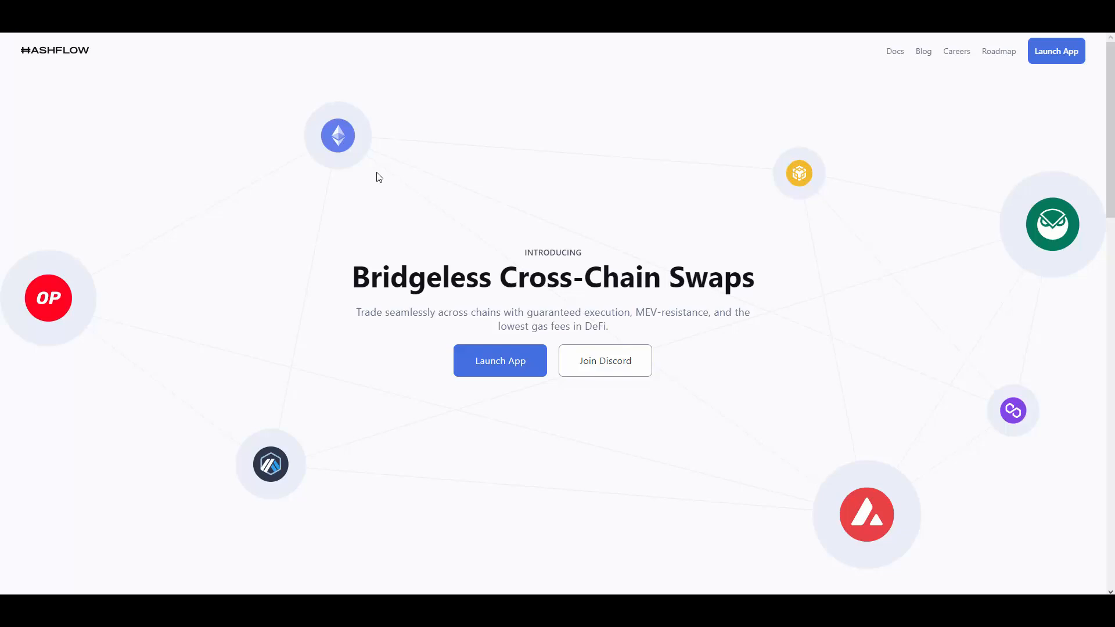
pyautogui.moveTo(631, 192)
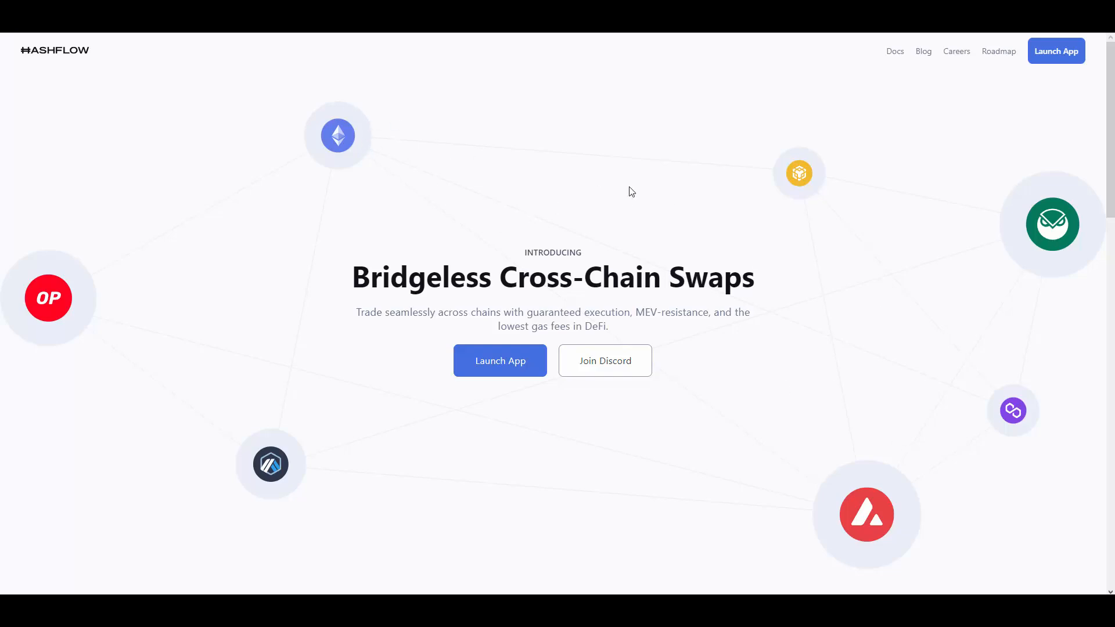
pyautogui.moveTo(468, 303)
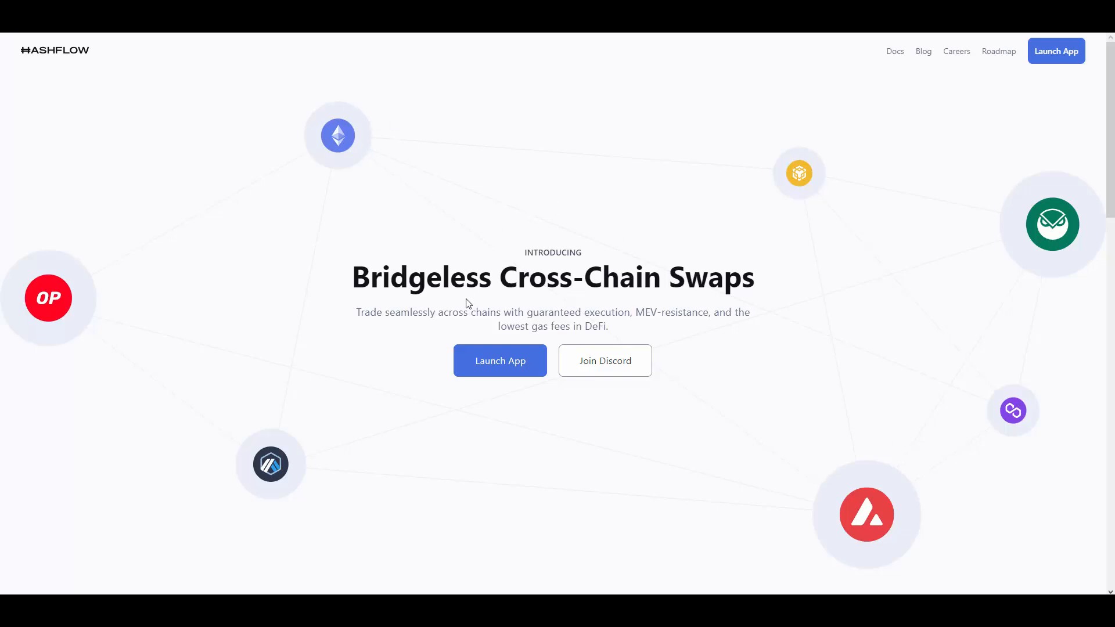
pyautogui.scroll(-3)
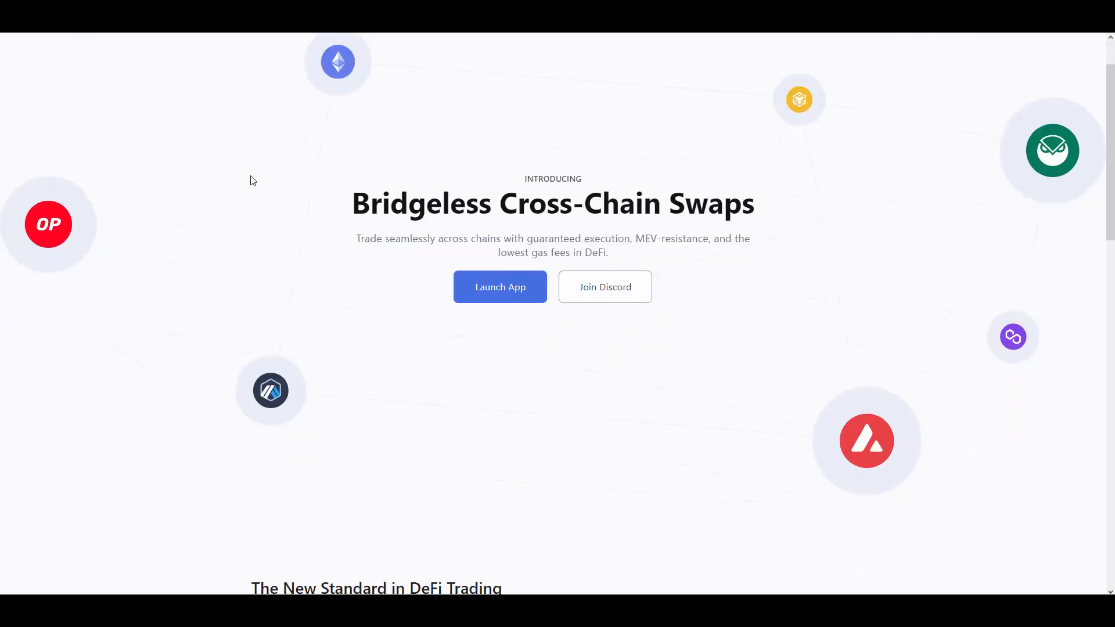
pyautogui.scroll(-3)
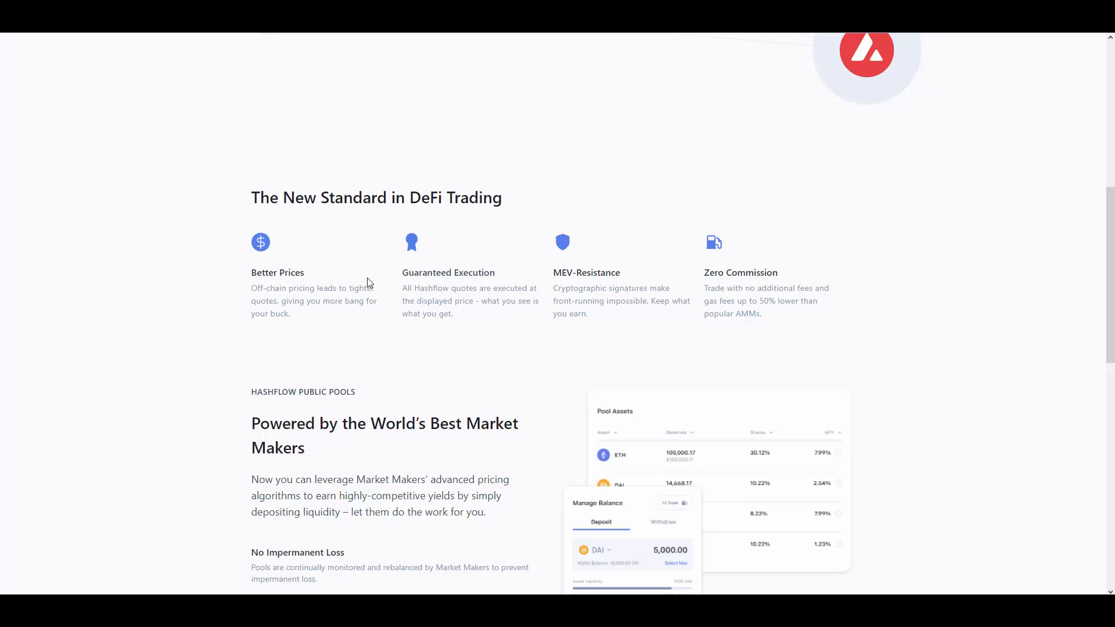
pyautogui.scroll(-3)
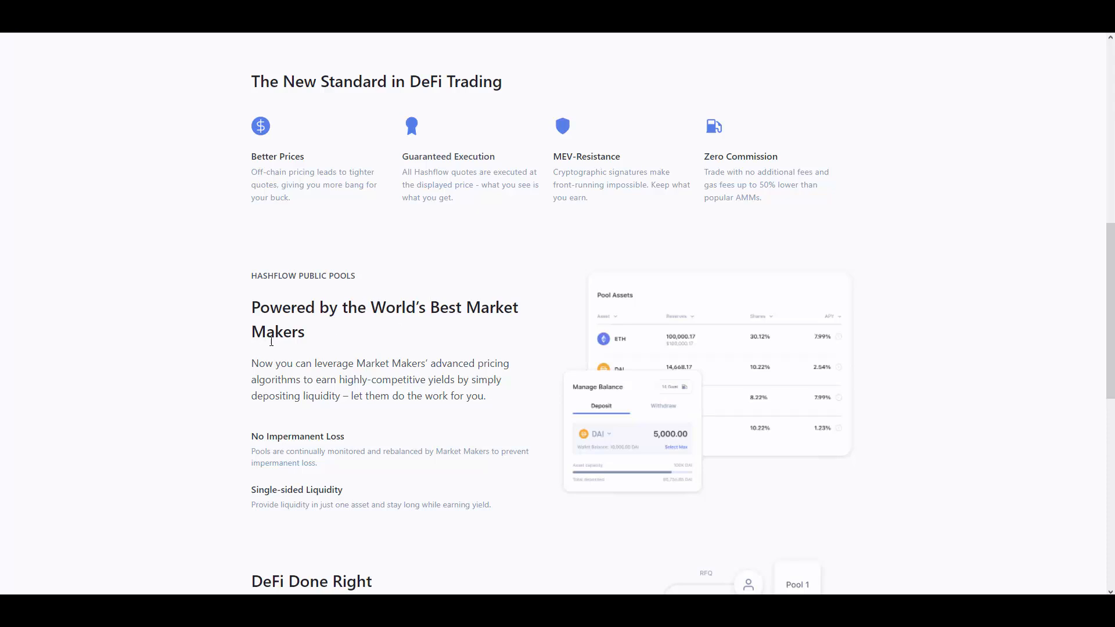
pyautogui.moveTo(357, 348)
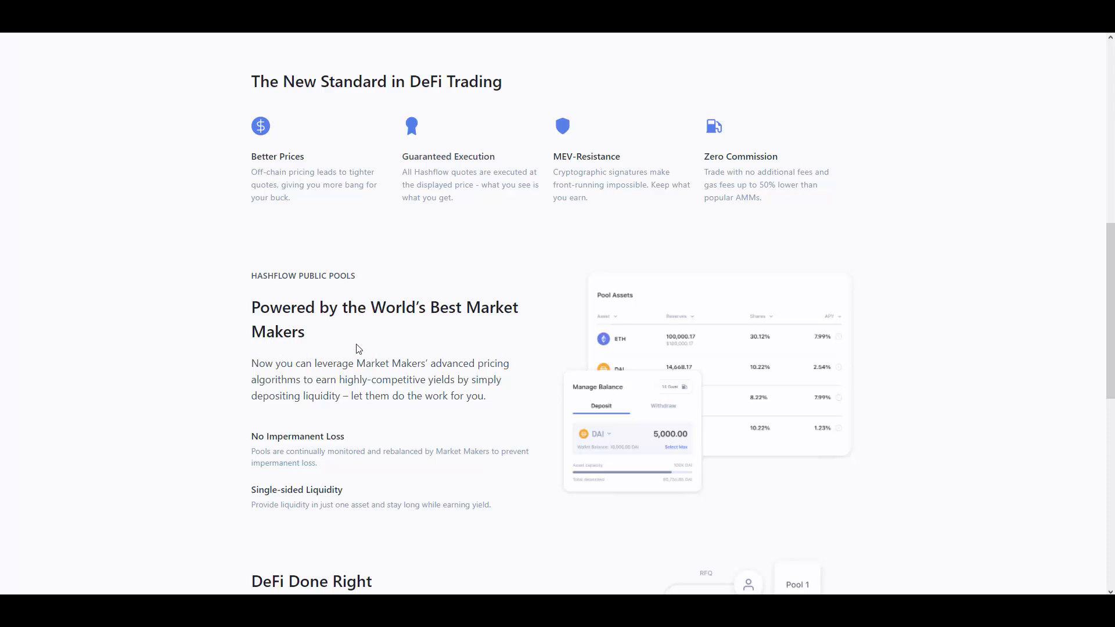
pyautogui.moveTo(261, 379)
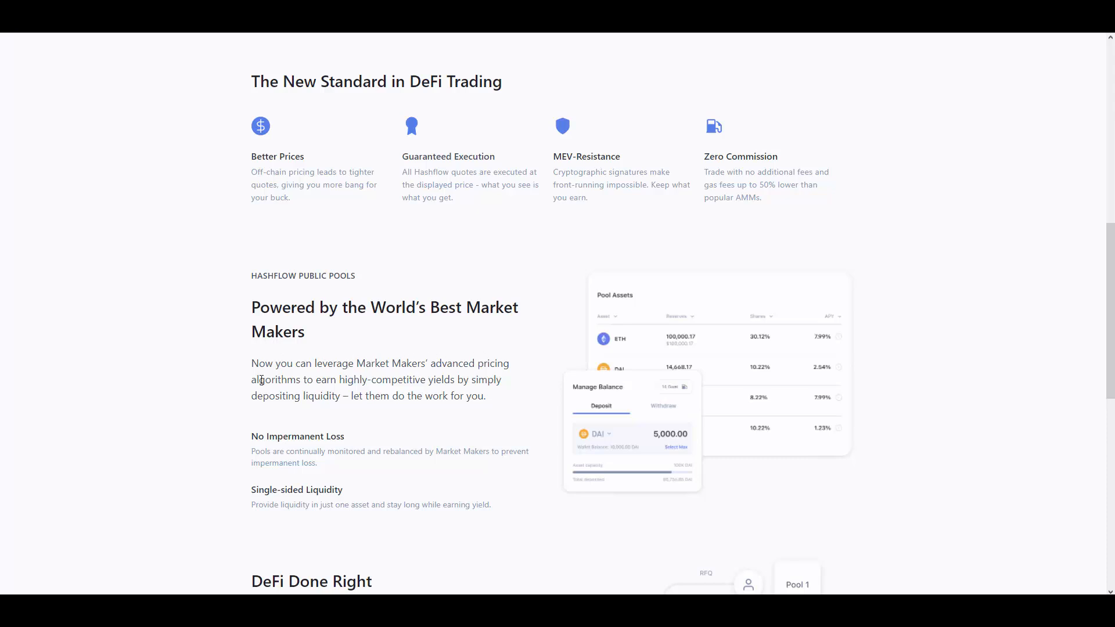
pyautogui.scroll(-3)
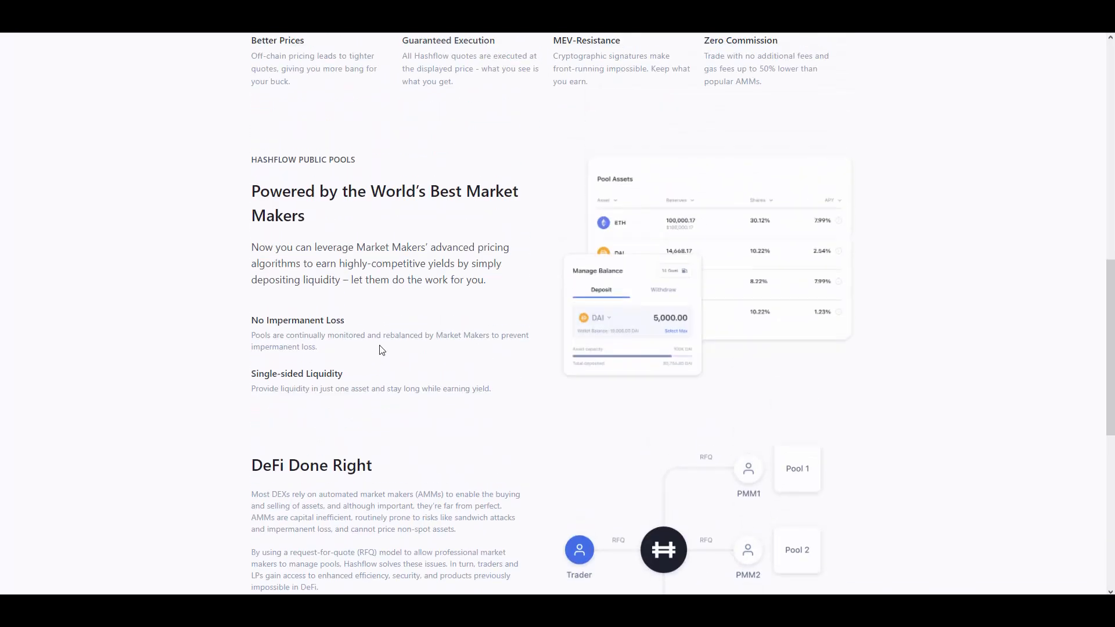
pyautogui.scroll(3)
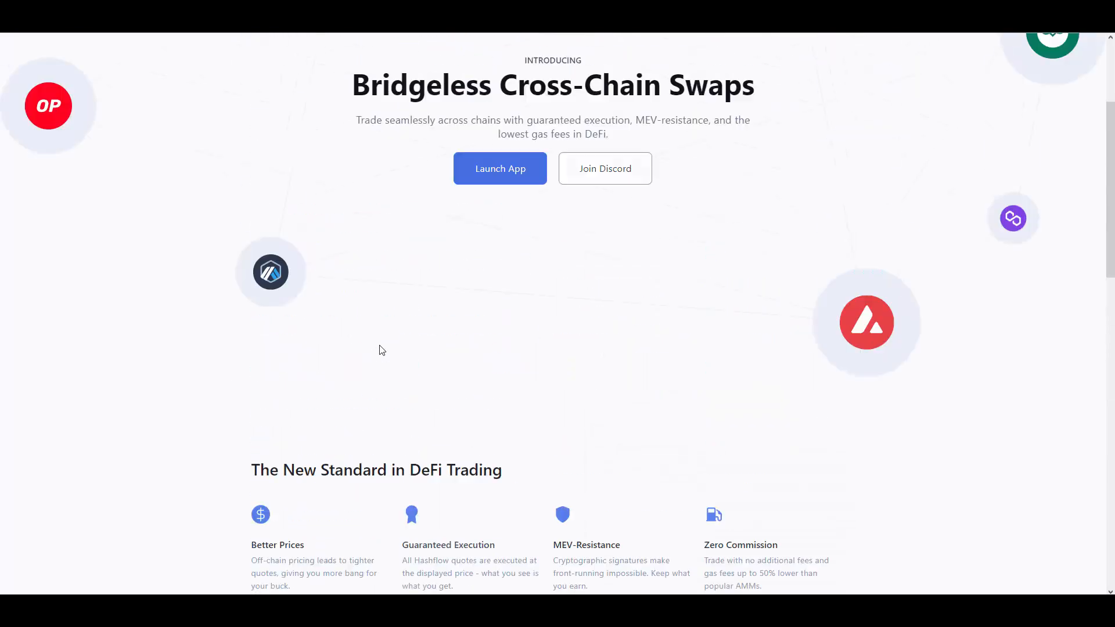
pyautogui.scroll(3)
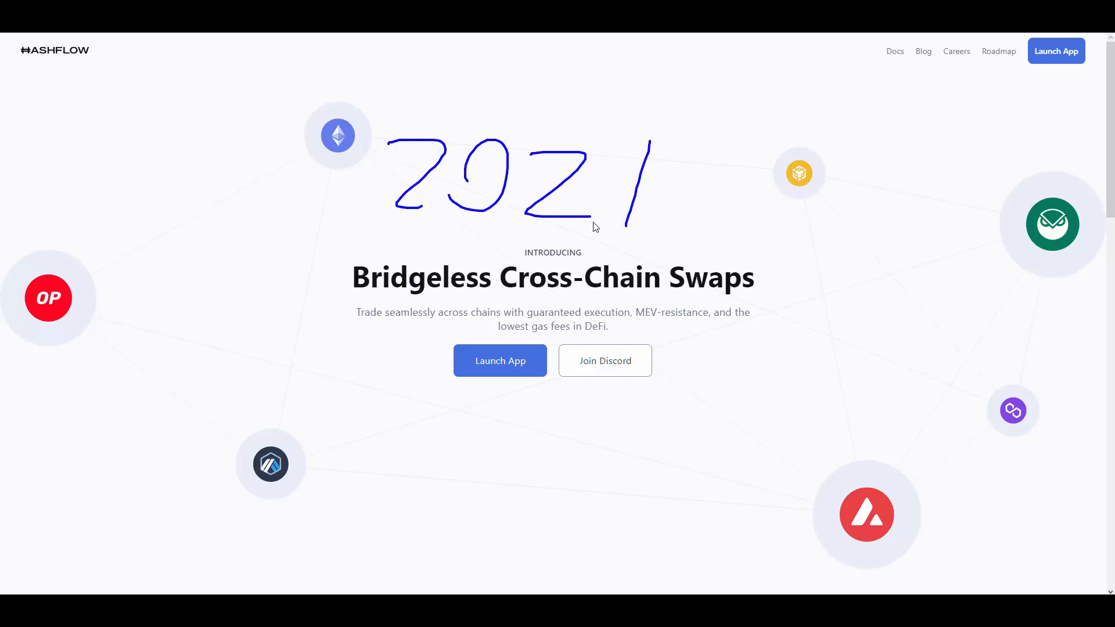
pyautogui.moveTo(464, 297)
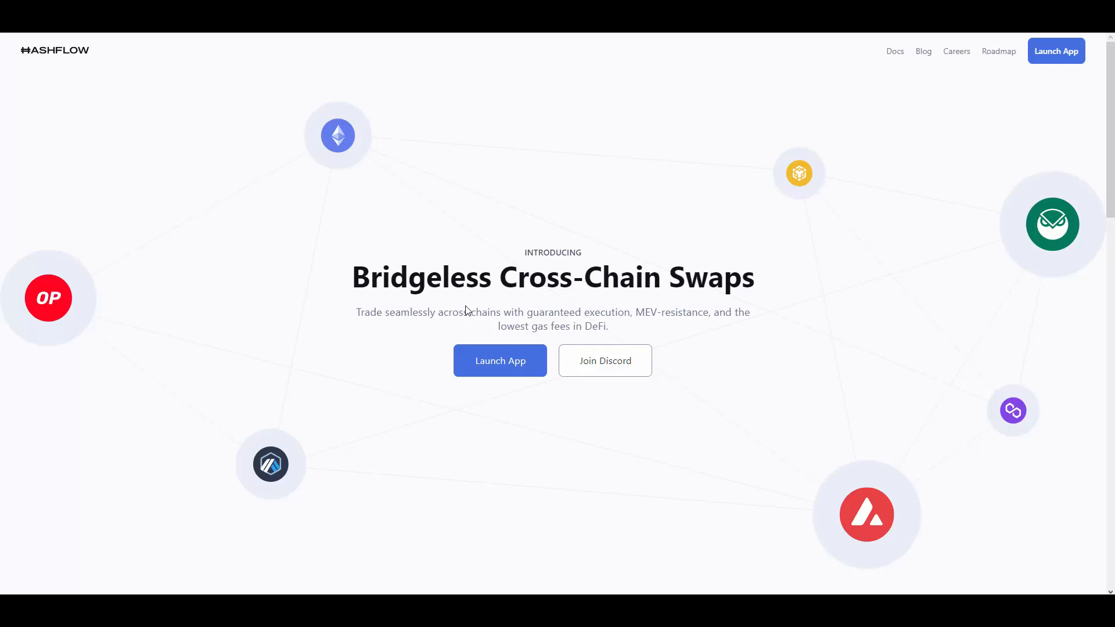
pyautogui.scroll(-3)
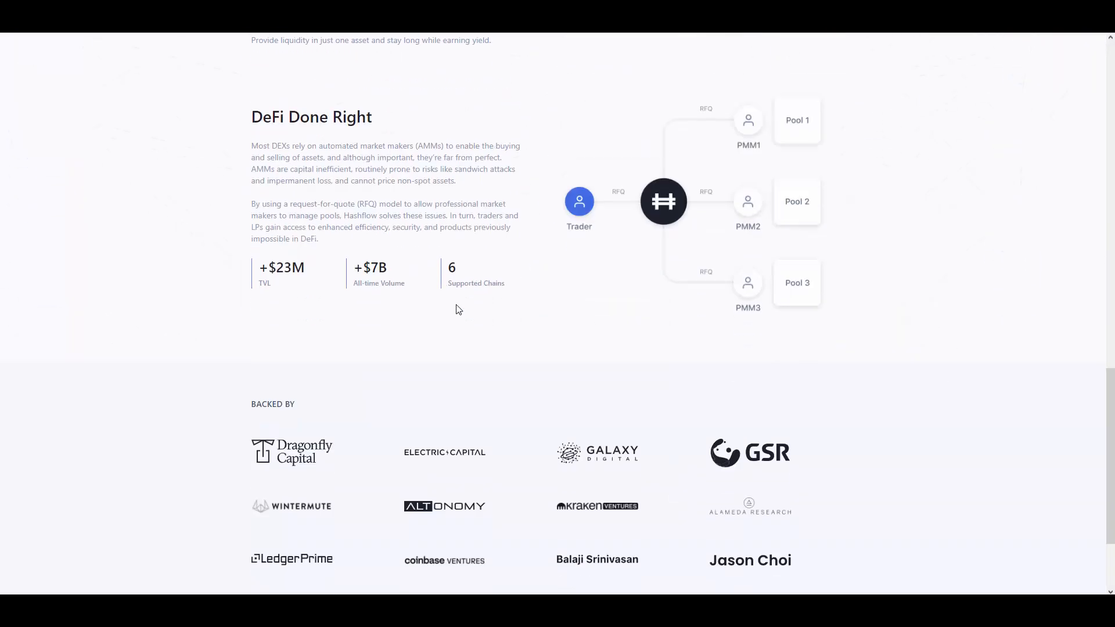
pyautogui.scroll(-3)
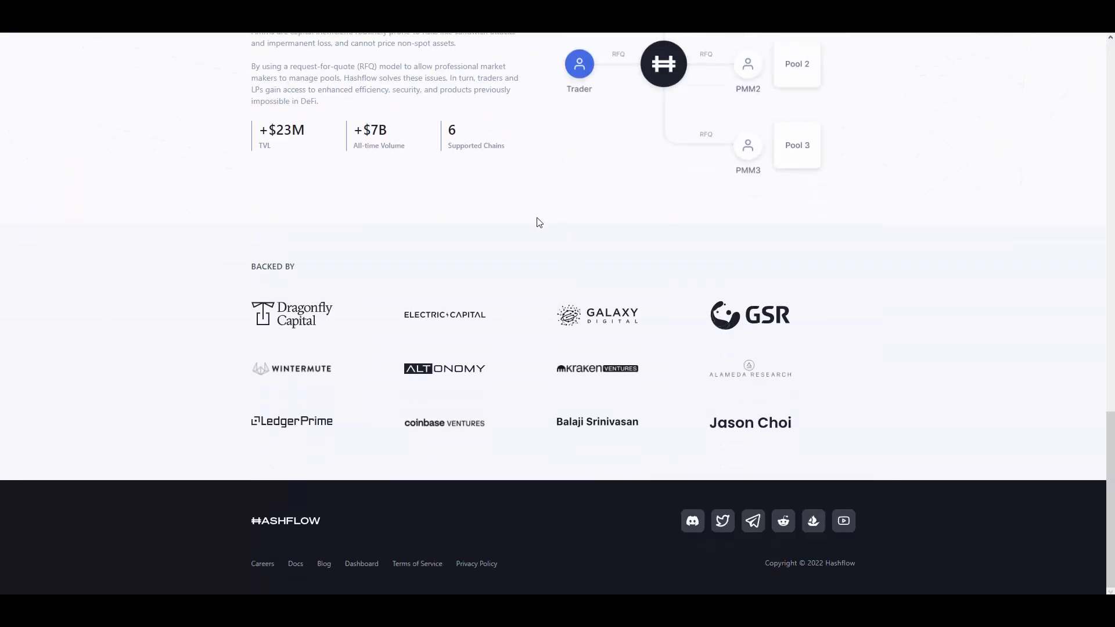
pyautogui.moveTo(297, 339)
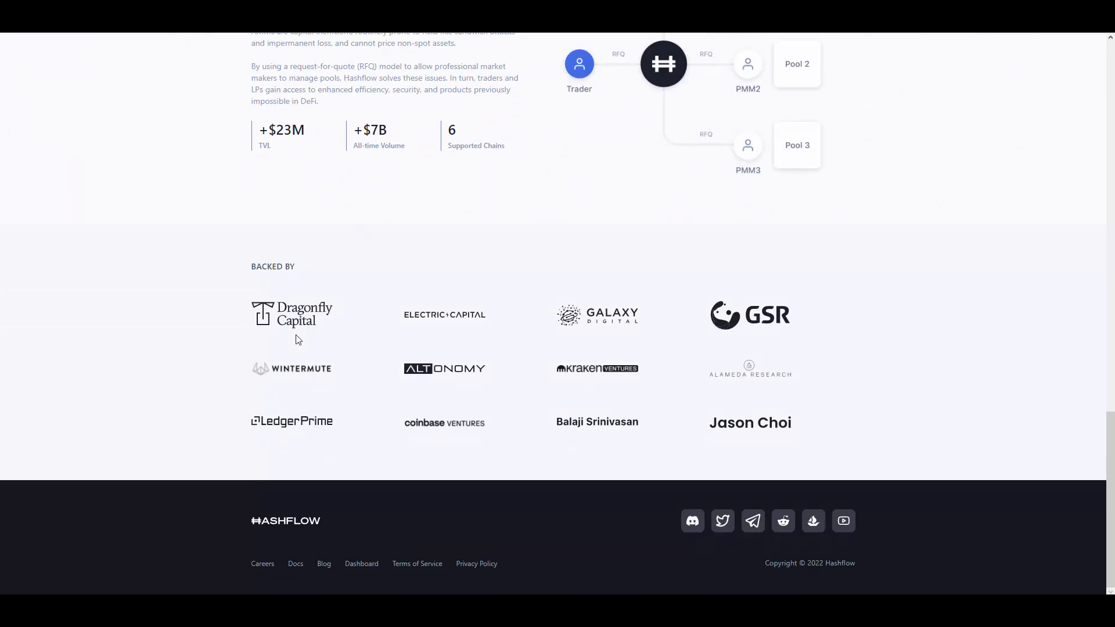
pyautogui.moveTo(439, 322)
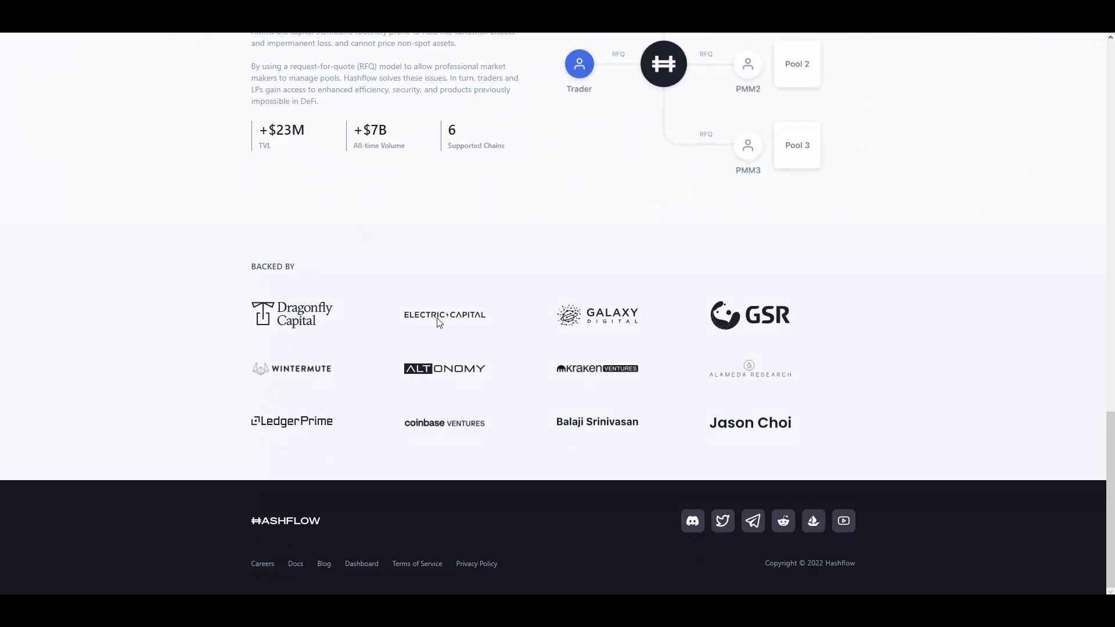
pyautogui.moveTo(628, 328)
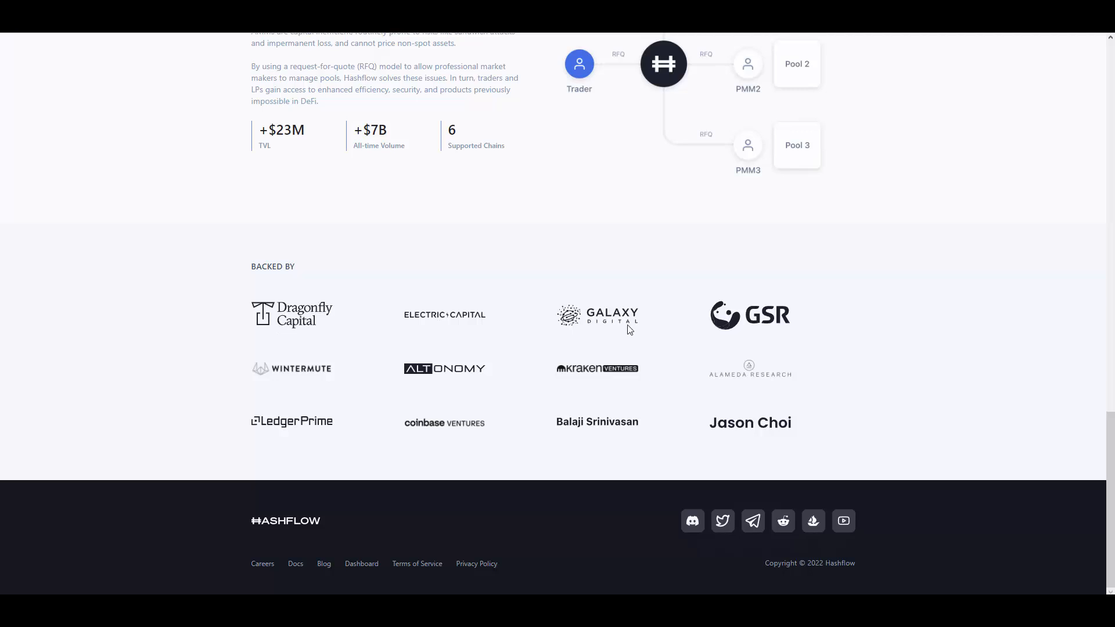
pyautogui.moveTo(591, 361)
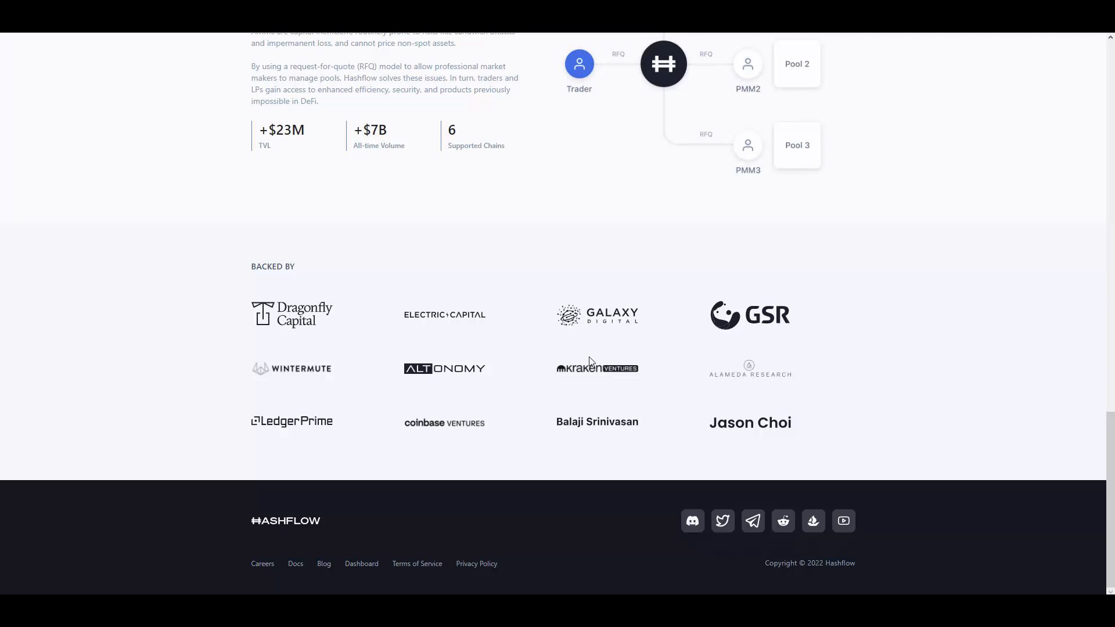
pyautogui.moveTo(686, 324)
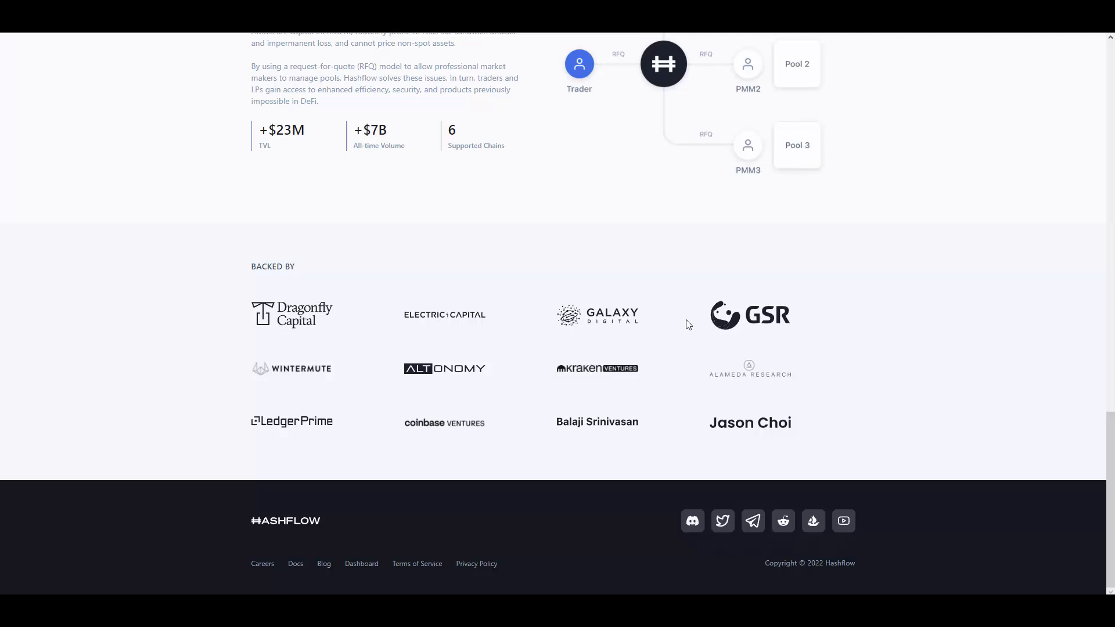
pyautogui.moveTo(690, 299)
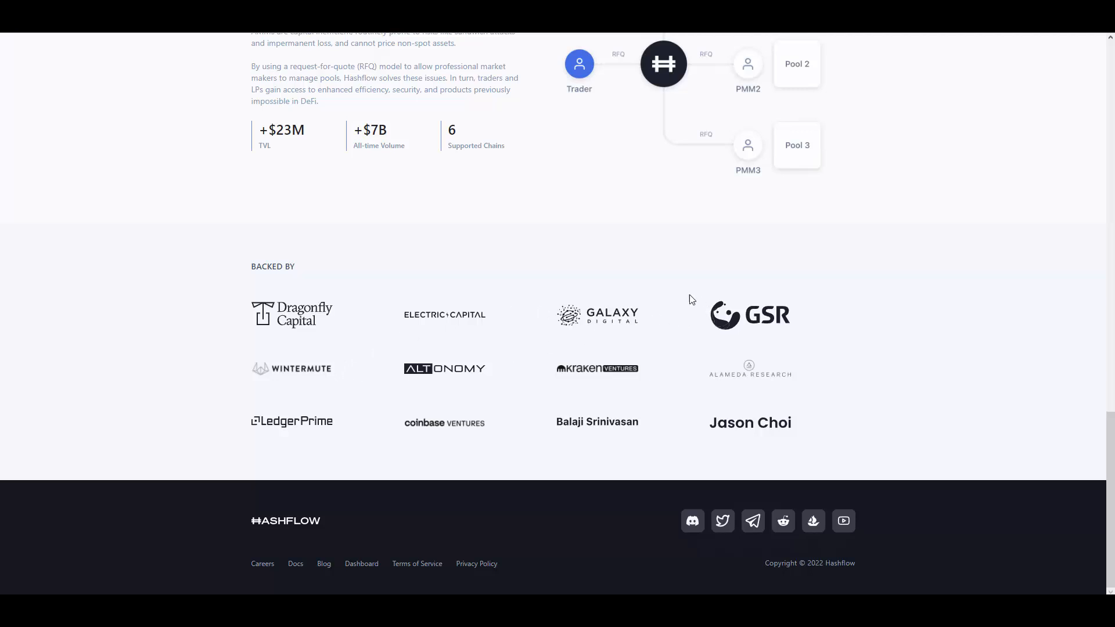
pyautogui.moveTo(592, 395)
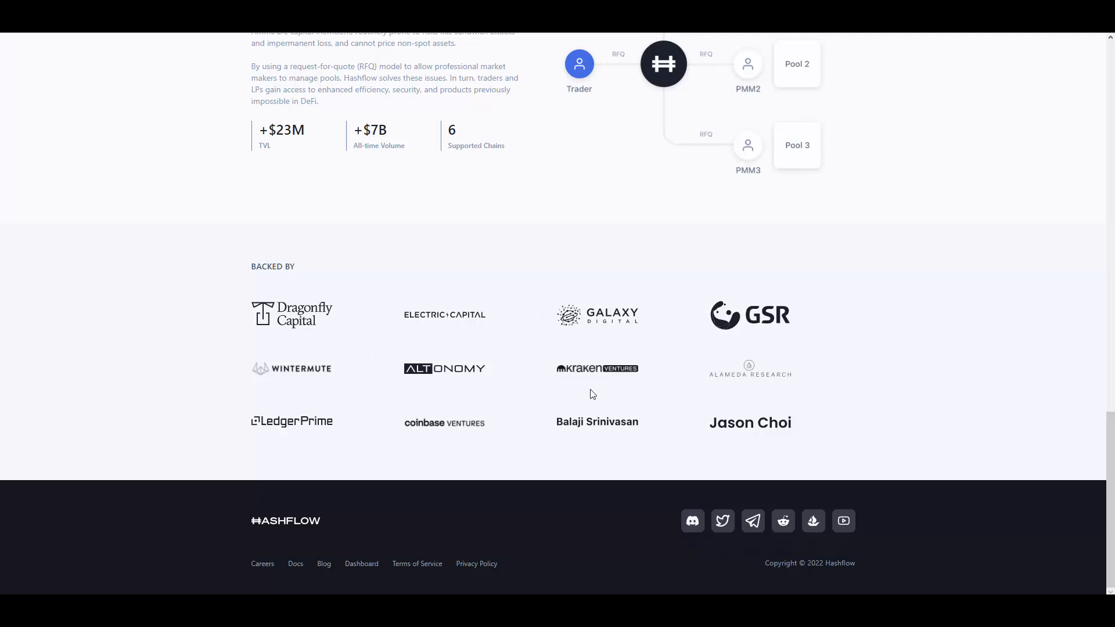
pyautogui.moveTo(327, 389)
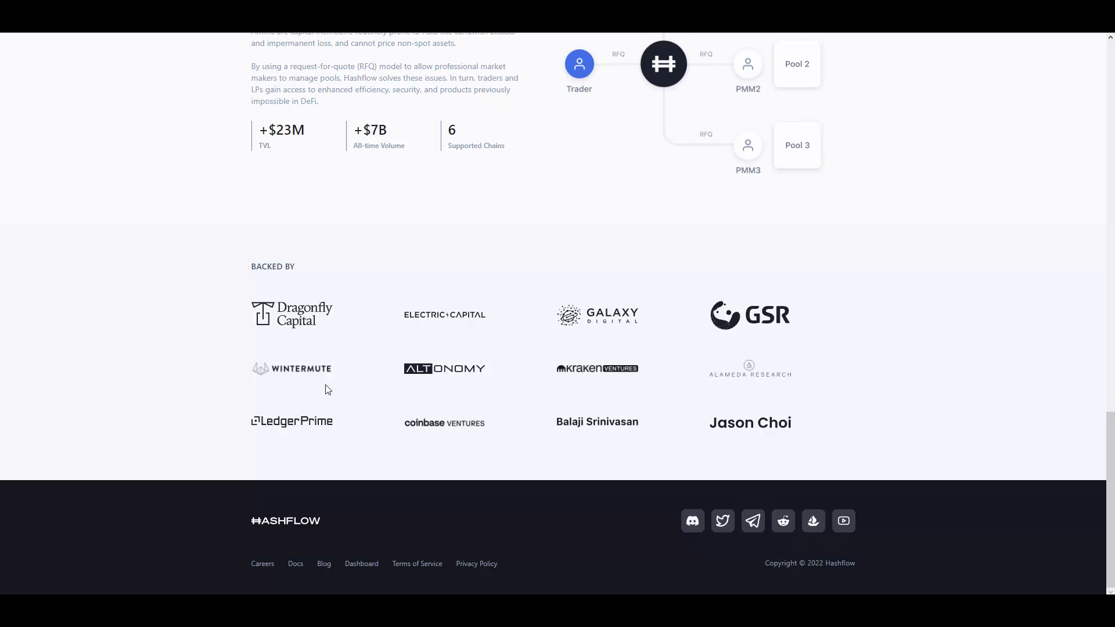
pyautogui.moveTo(505, 329)
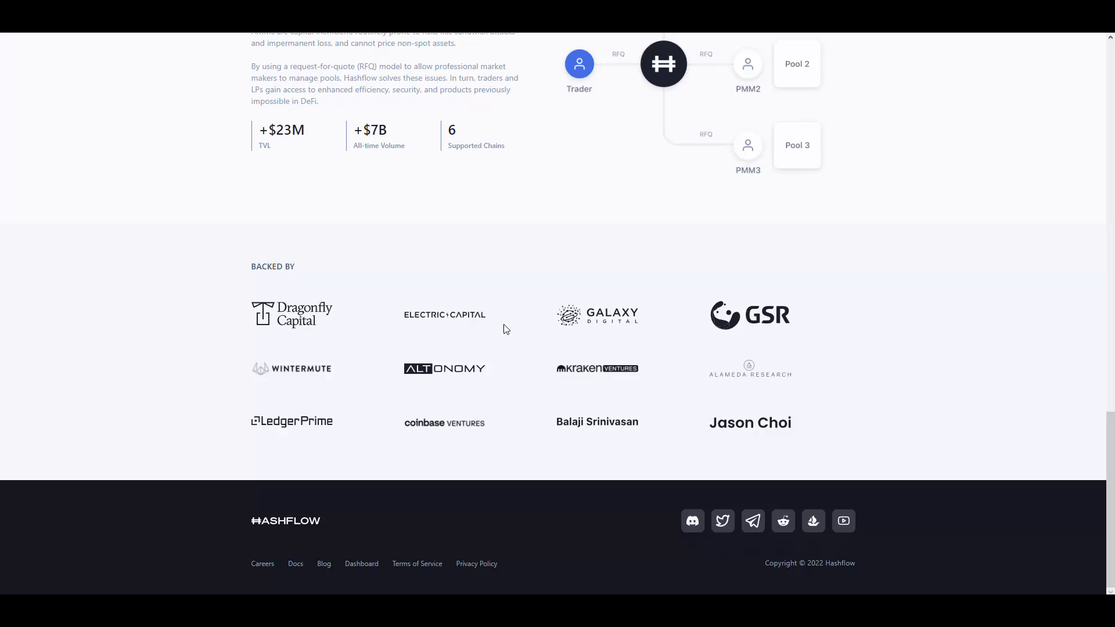
pyautogui.scroll(3)
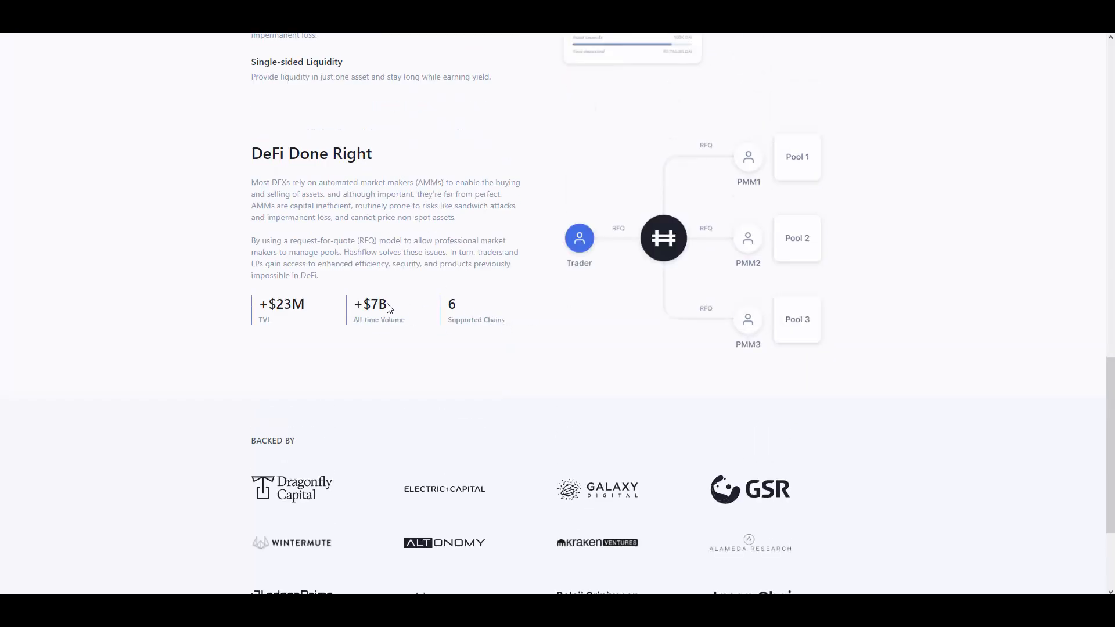
pyautogui.moveTo(369, 333)
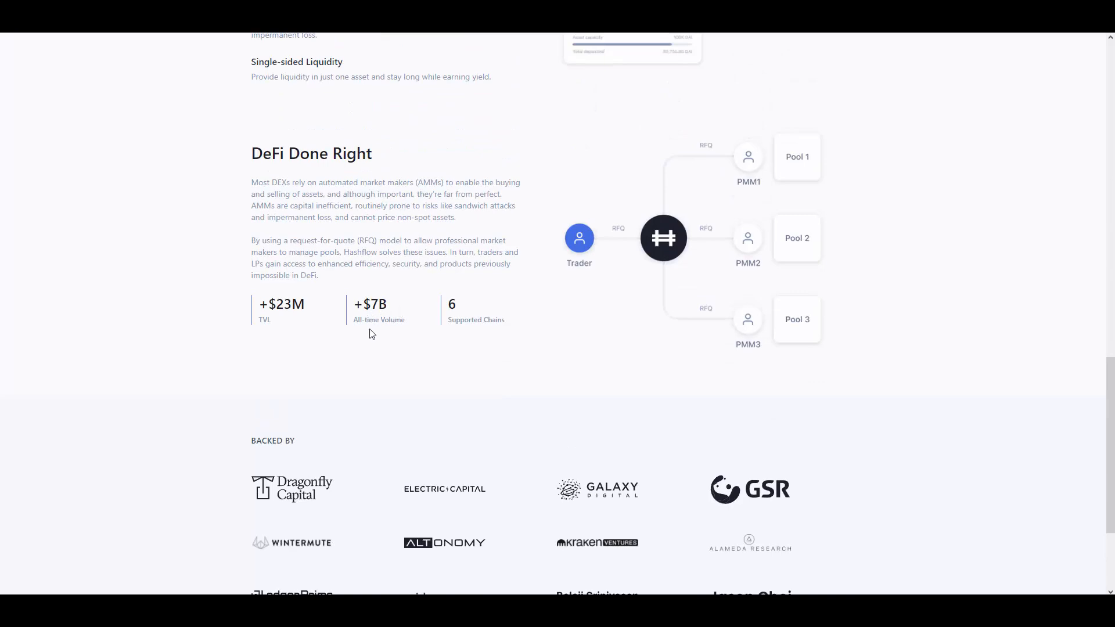
pyautogui.moveTo(400, 351)
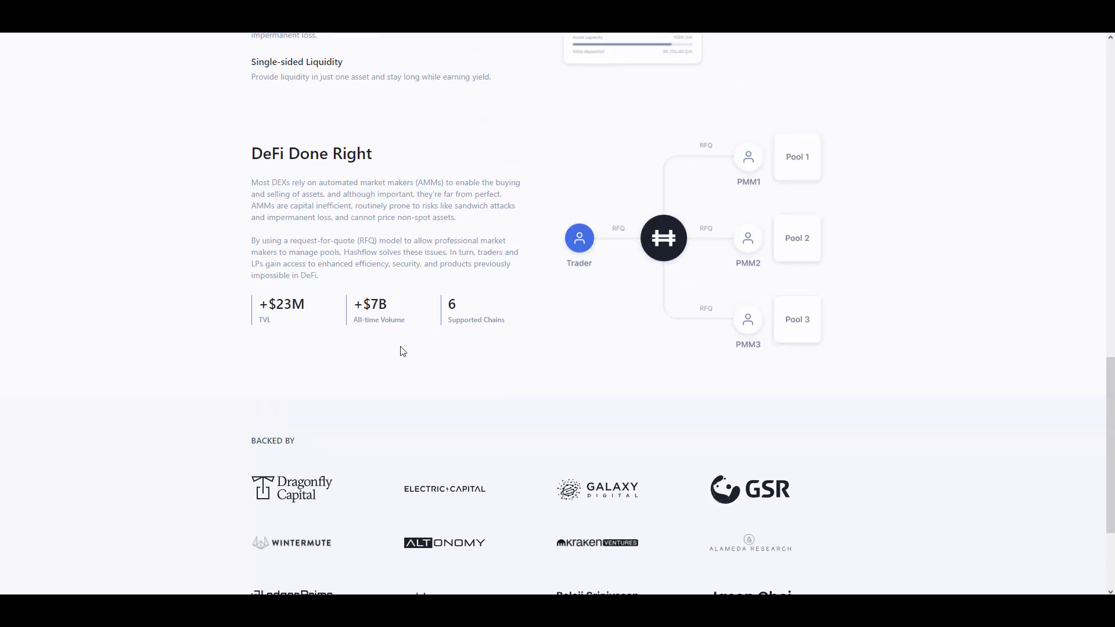
pyautogui.moveTo(408, 330)
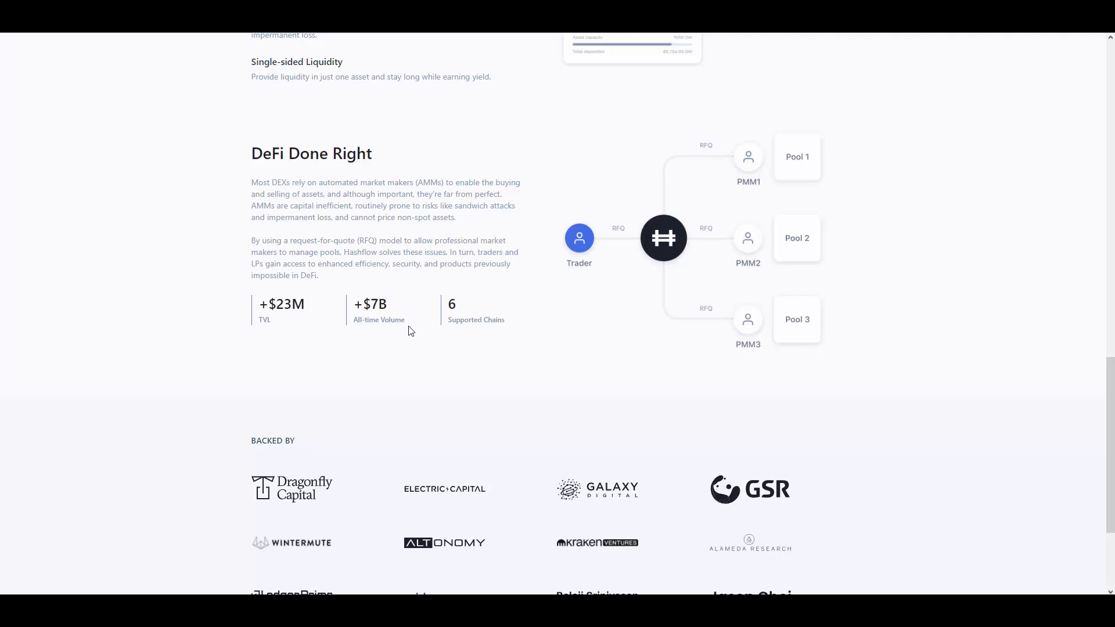
pyautogui.moveTo(774, 184)
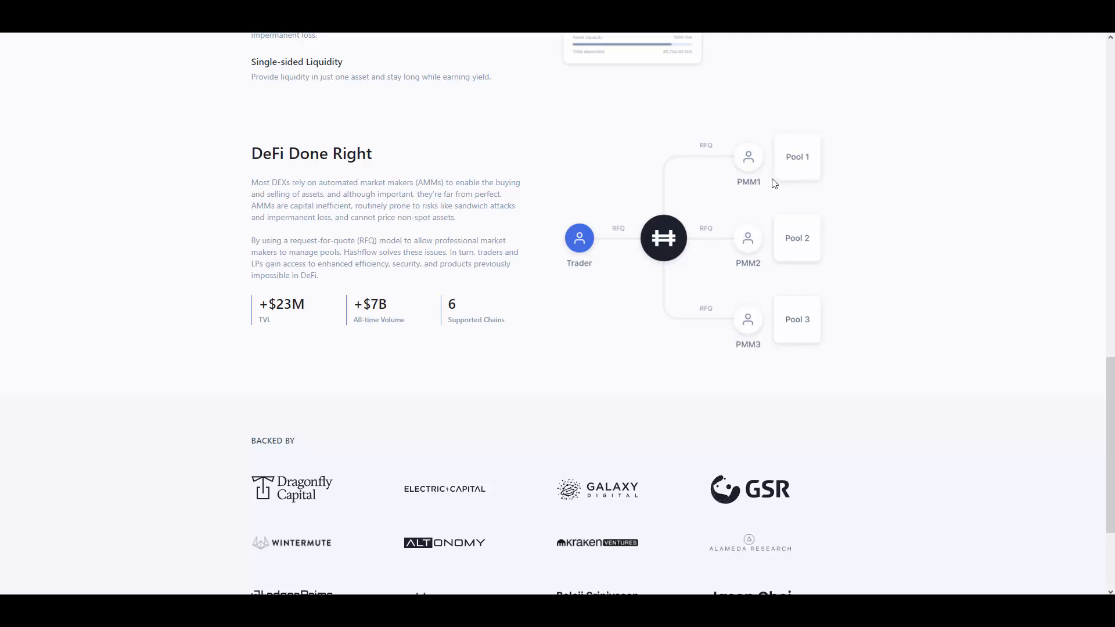
# Launch the Hashflow exchange app showing the ETH to WETH Trade panel.
pyautogui.click(129, 50)
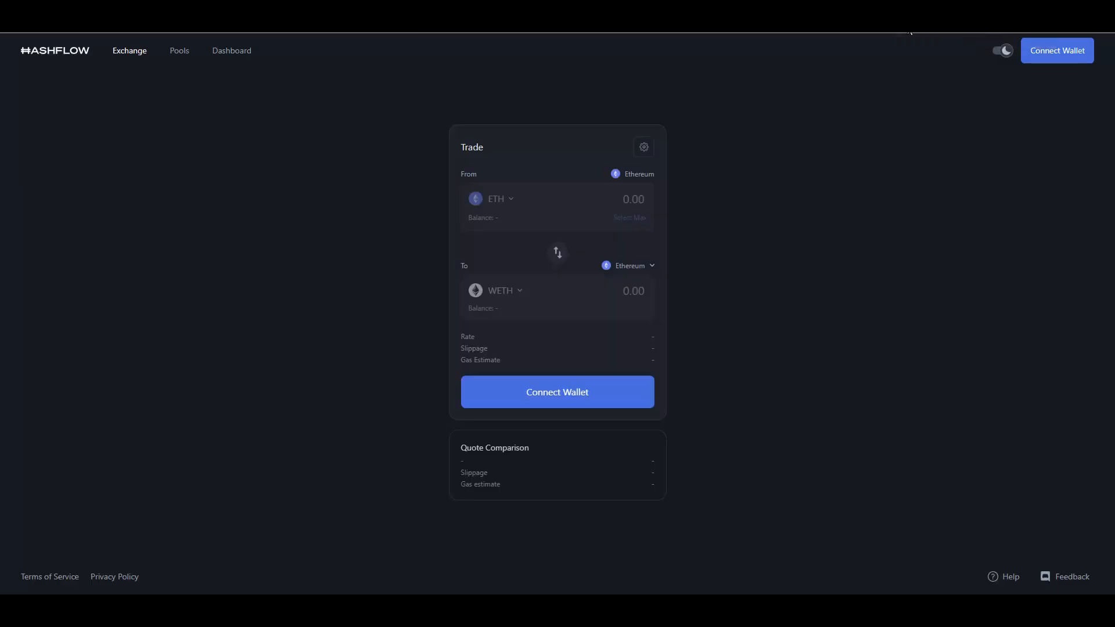
pyautogui.moveTo(850, 232)
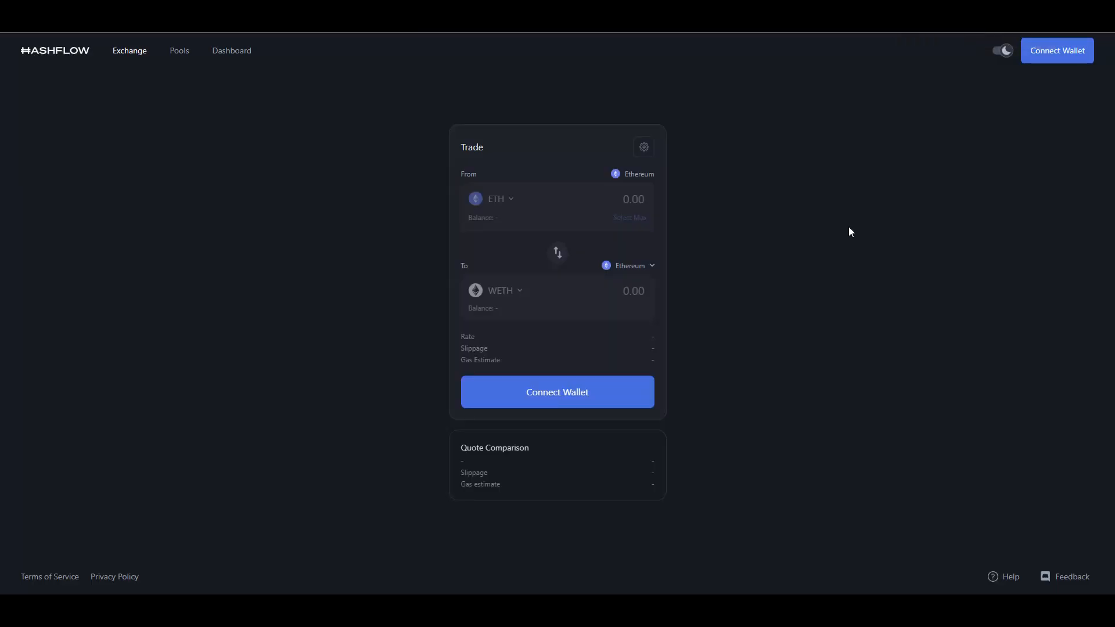
pyautogui.moveTo(782, 102)
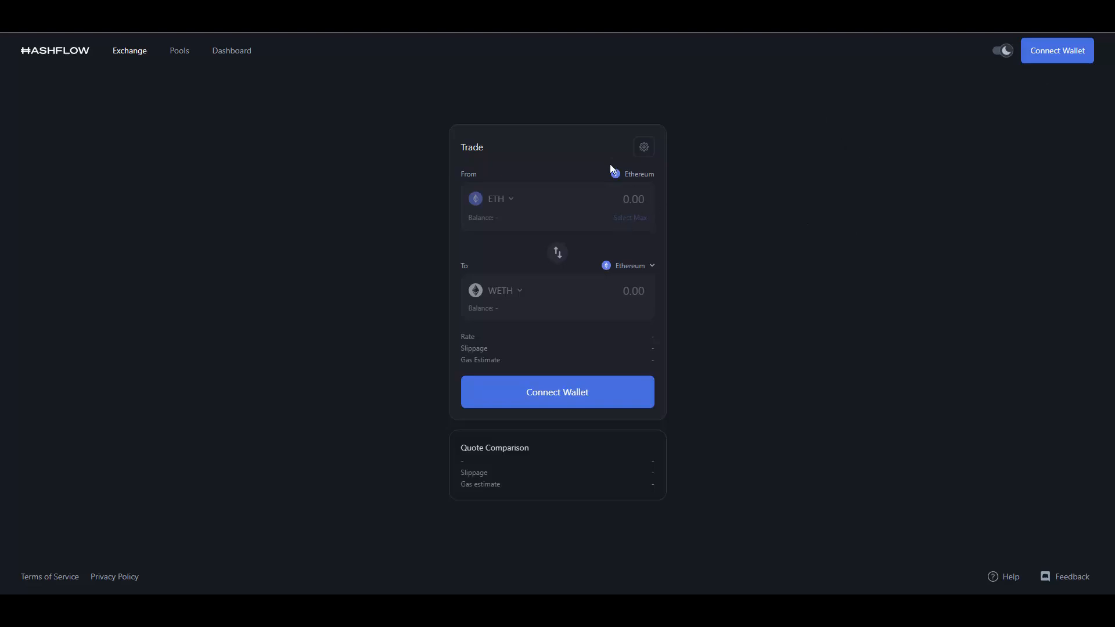
pyautogui.moveTo(503, 206)
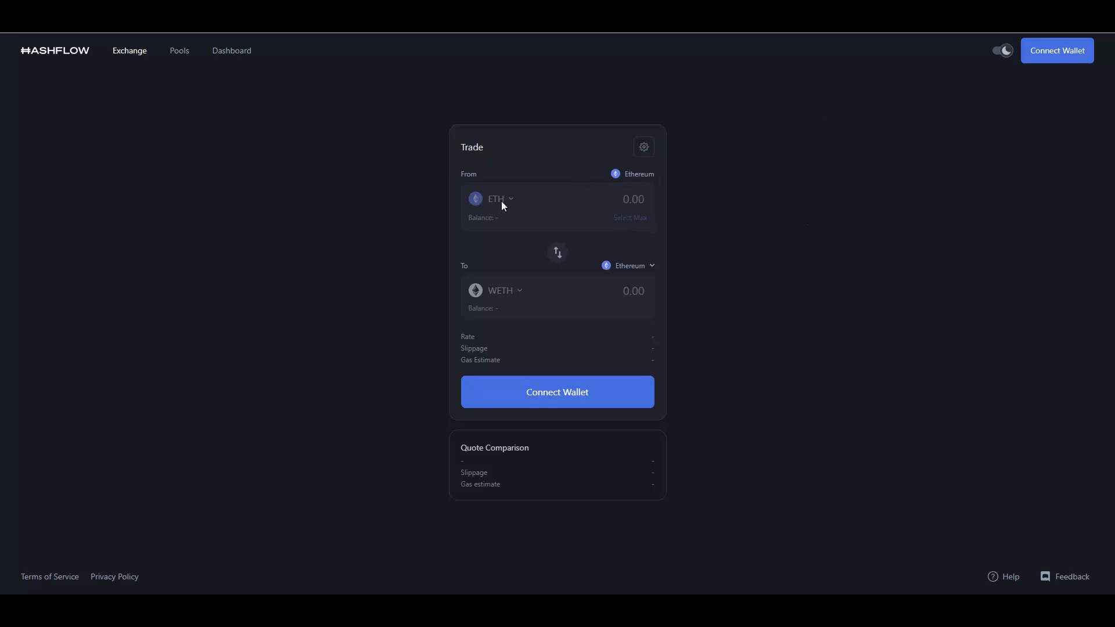
# Cycle the destination chain through Avalanche and Polygon, ending on BNB with USDT.
pyautogui.click(629, 264)
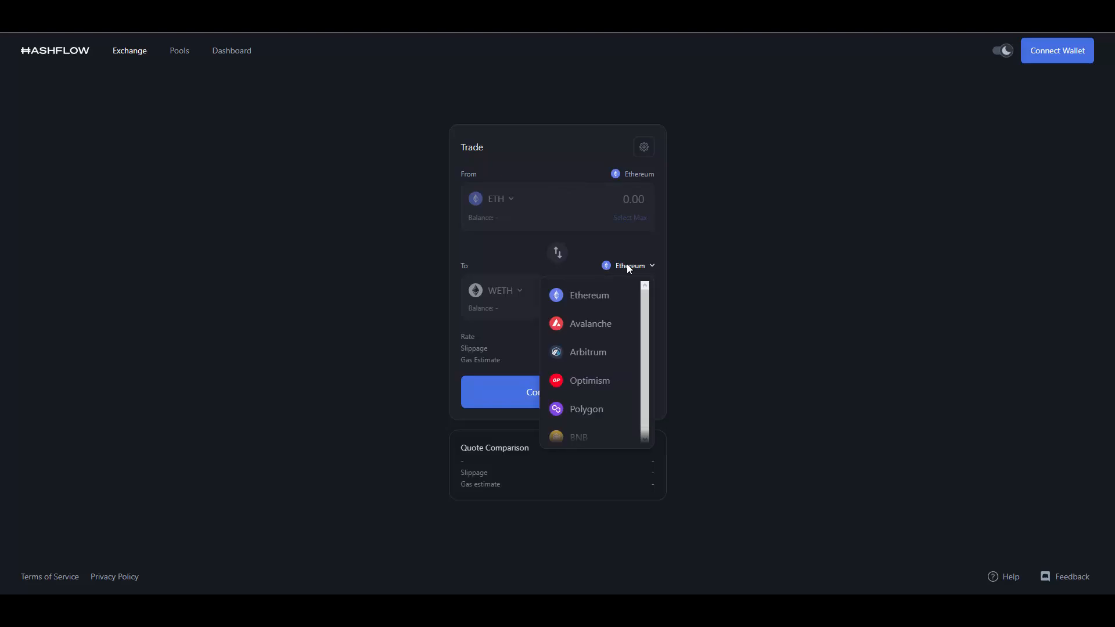
pyautogui.click(588, 324)
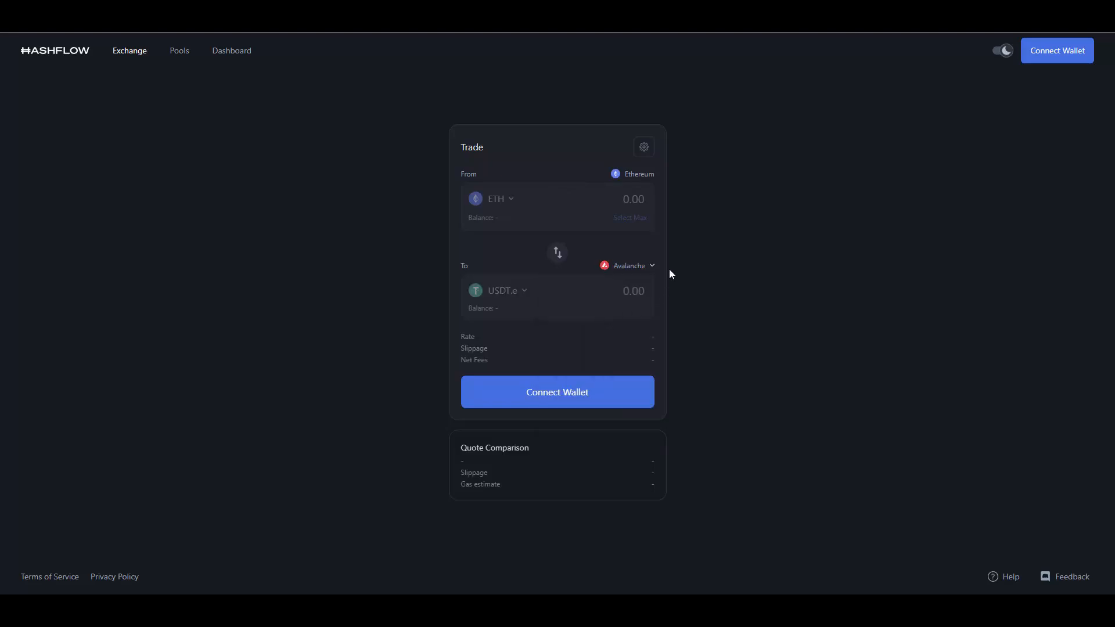
pyautogui.click(628, 265)
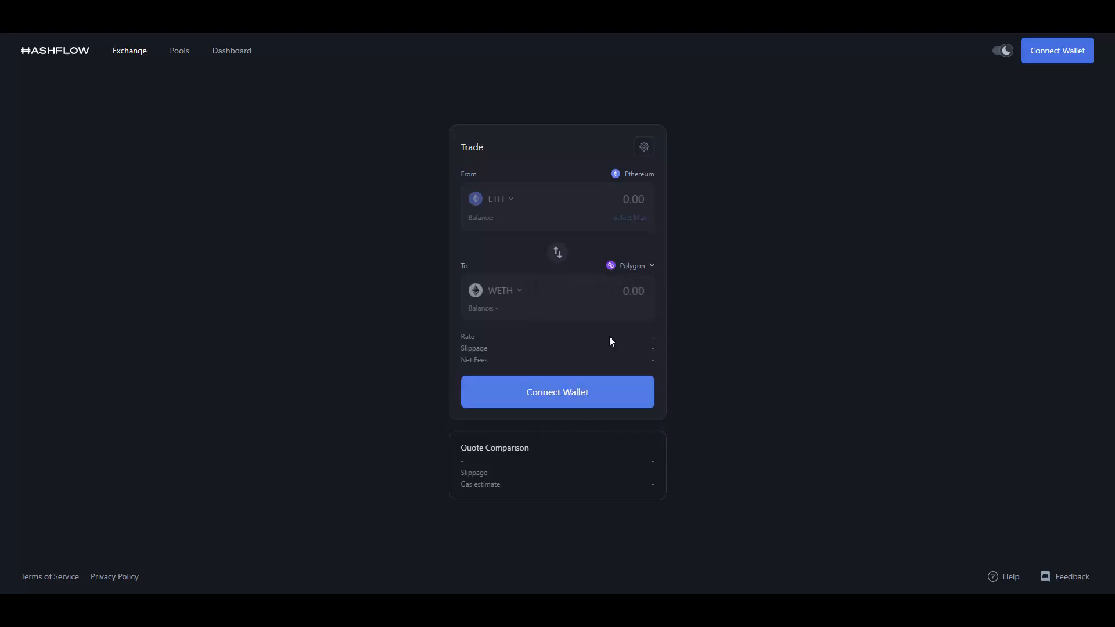
pyautogui.click(631, 265)
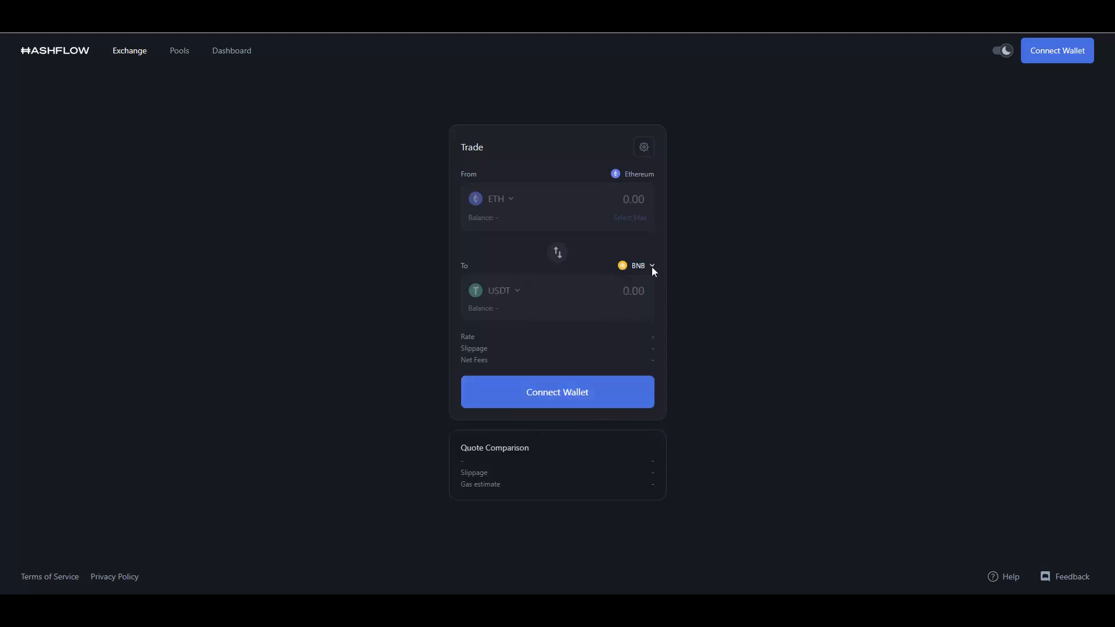
pyautogui.moveTo(547, 281)
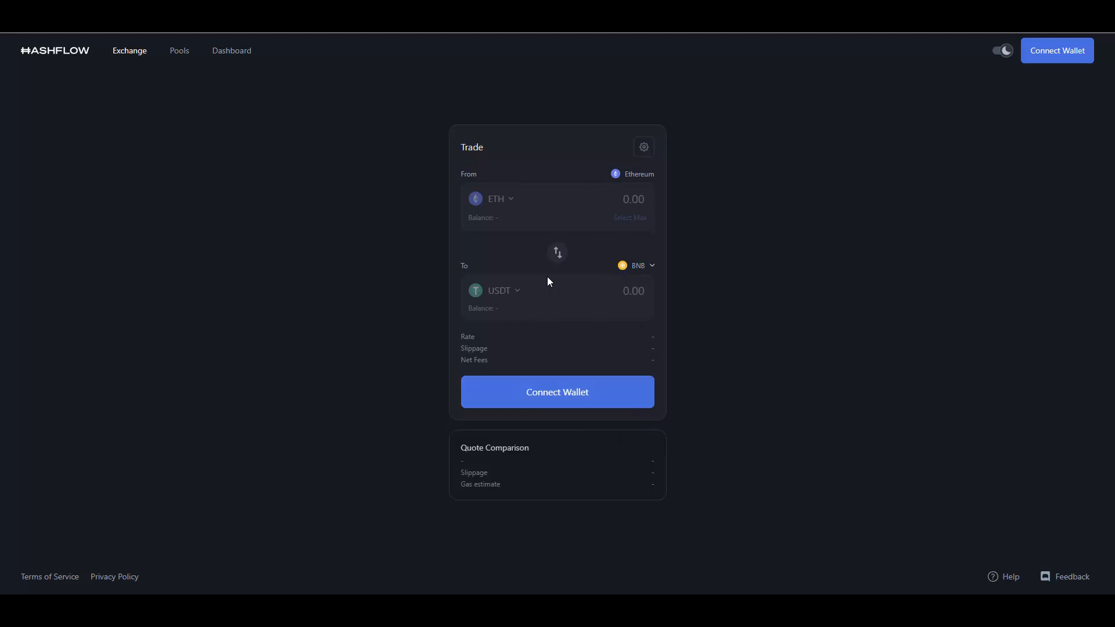
pyautogui.moveTo(606, 264)
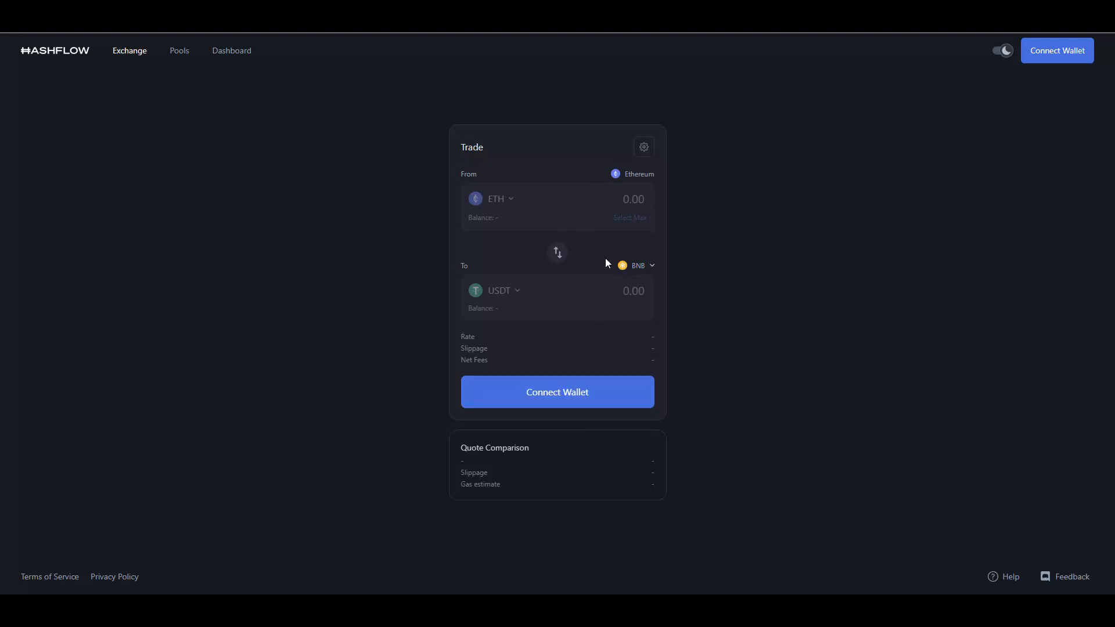
pyautogui.moveTo(512, 184)
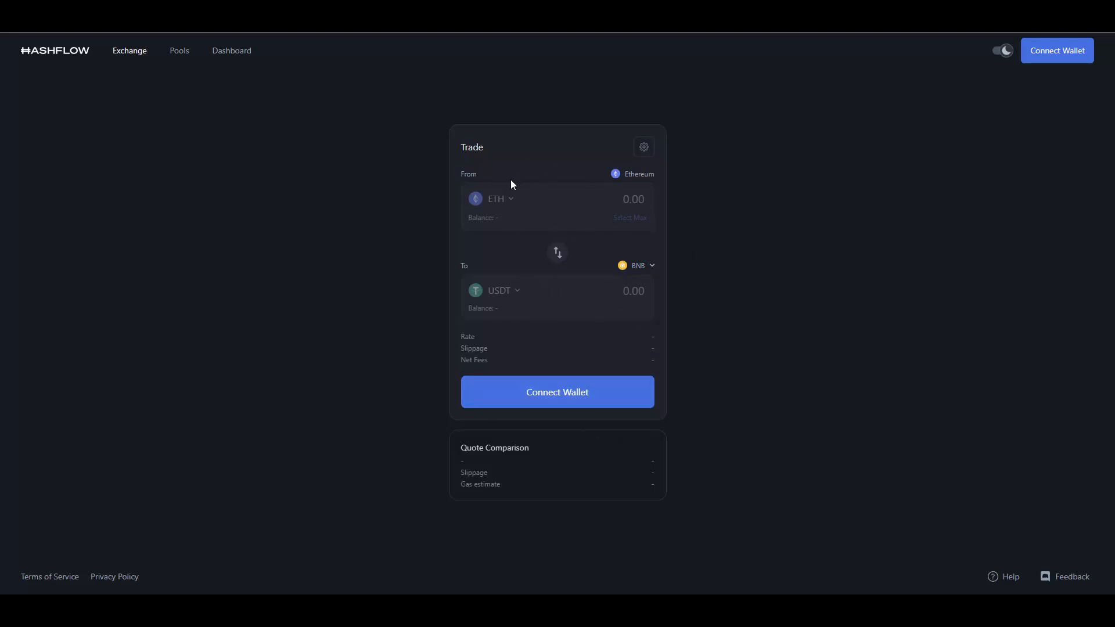
pyautogui.moveTo(445, 227)
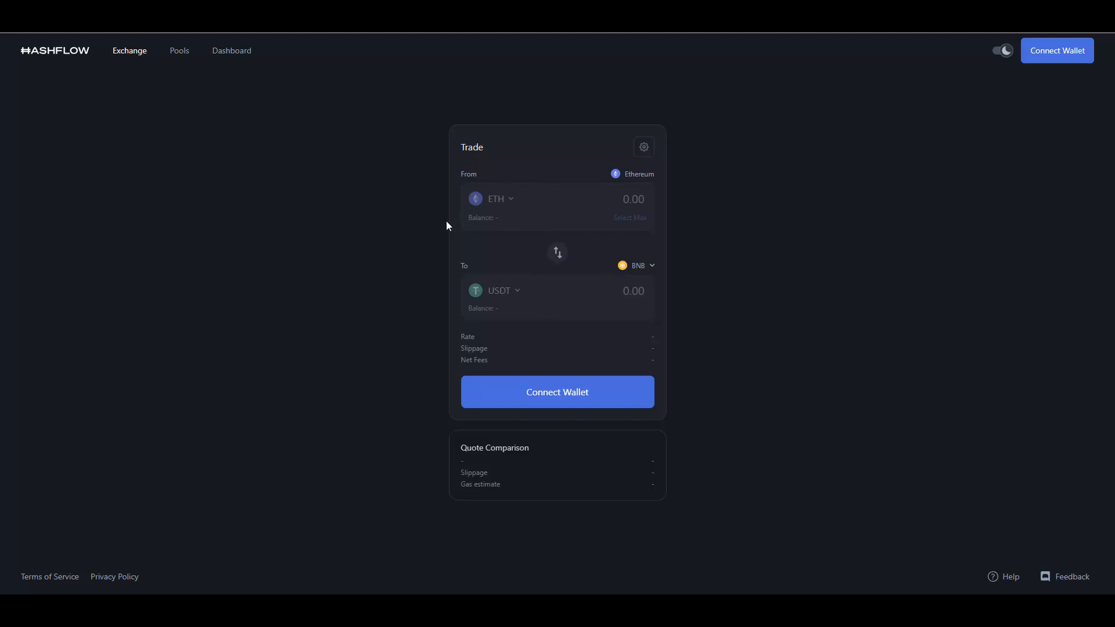
pyautogui.moveTo(604, 169)
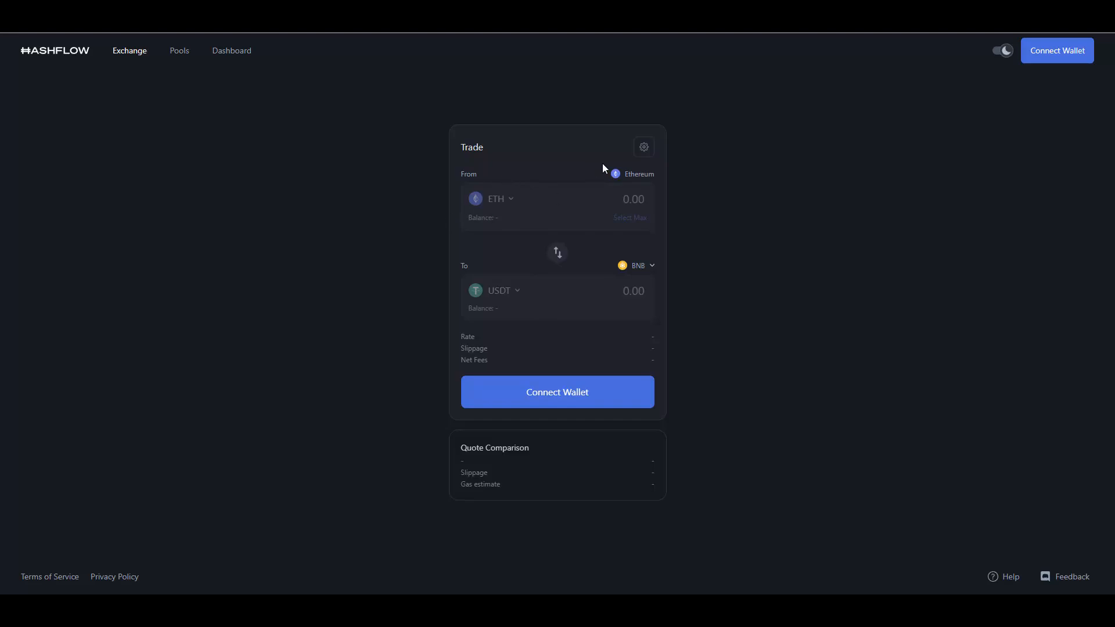
pyautogui.moveTo(616, 222)
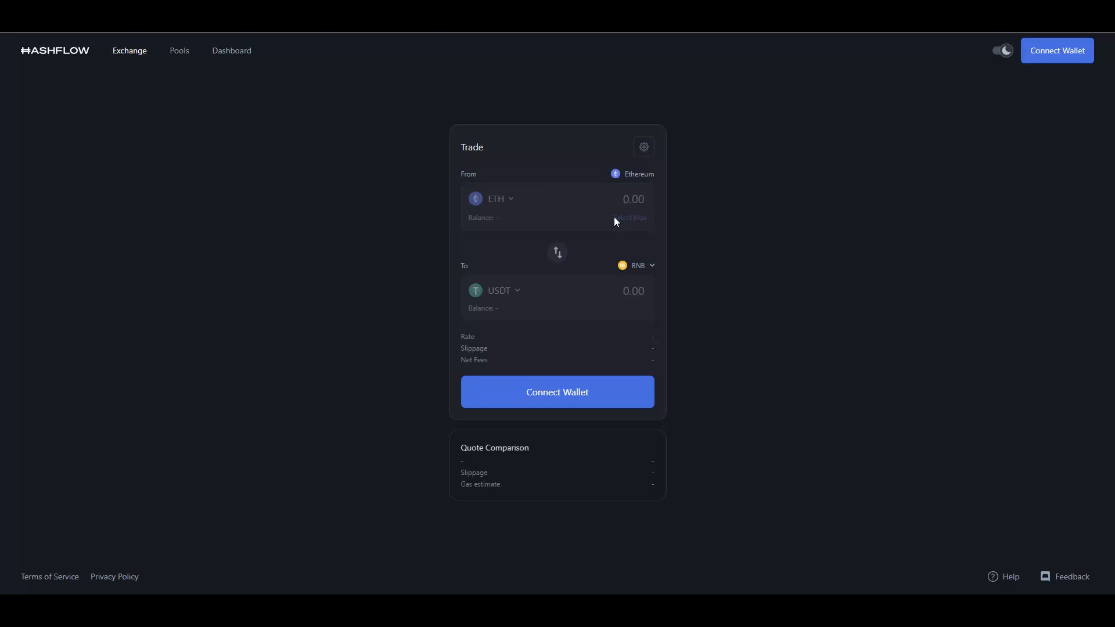
pyautogui.moveTo(807, 147)
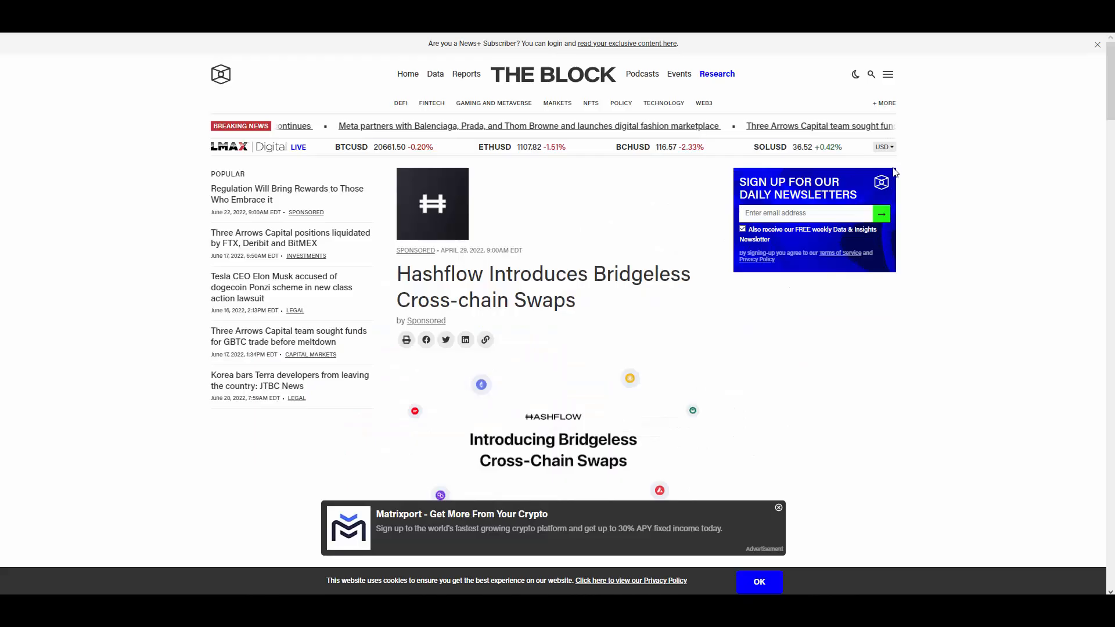
# Scroll through The Defiant's 'Bridgeless Cross-Chain Swaps with Hashflow' article.
pyautogui.scroll(-3)
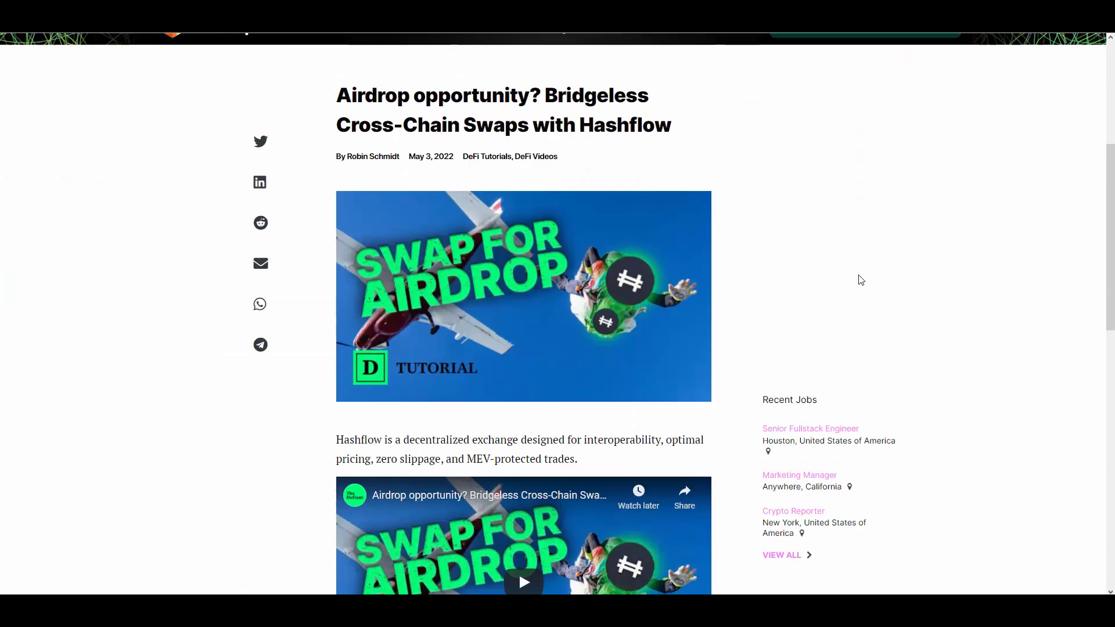
pyautogui.scroll(3)
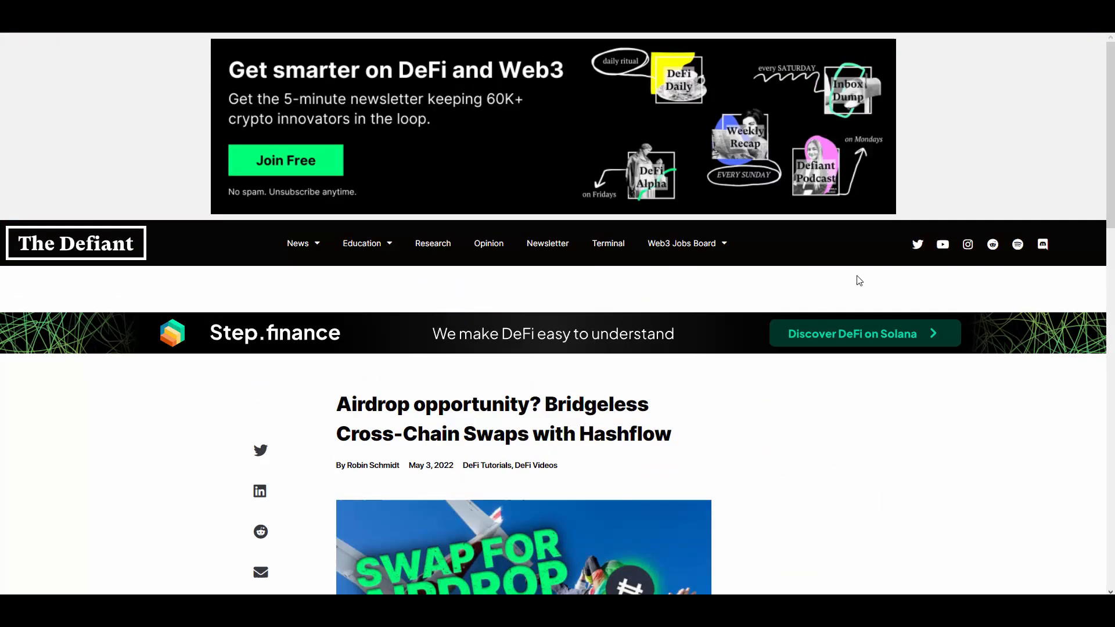
pyautogui.scroll(-3)
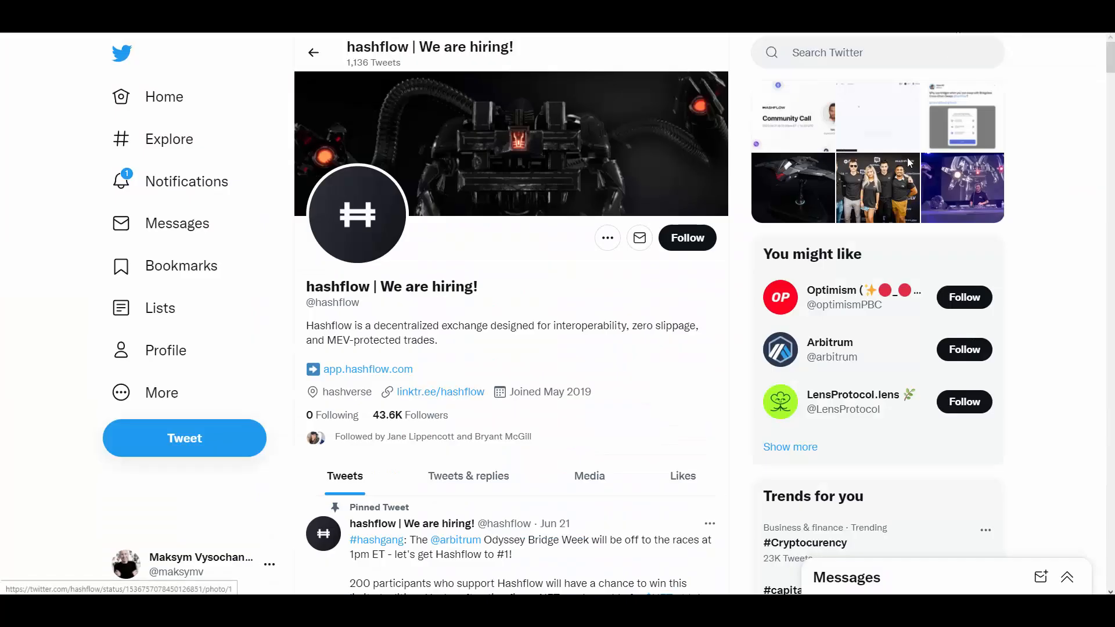
pyautogui.moveTo(494, 257)
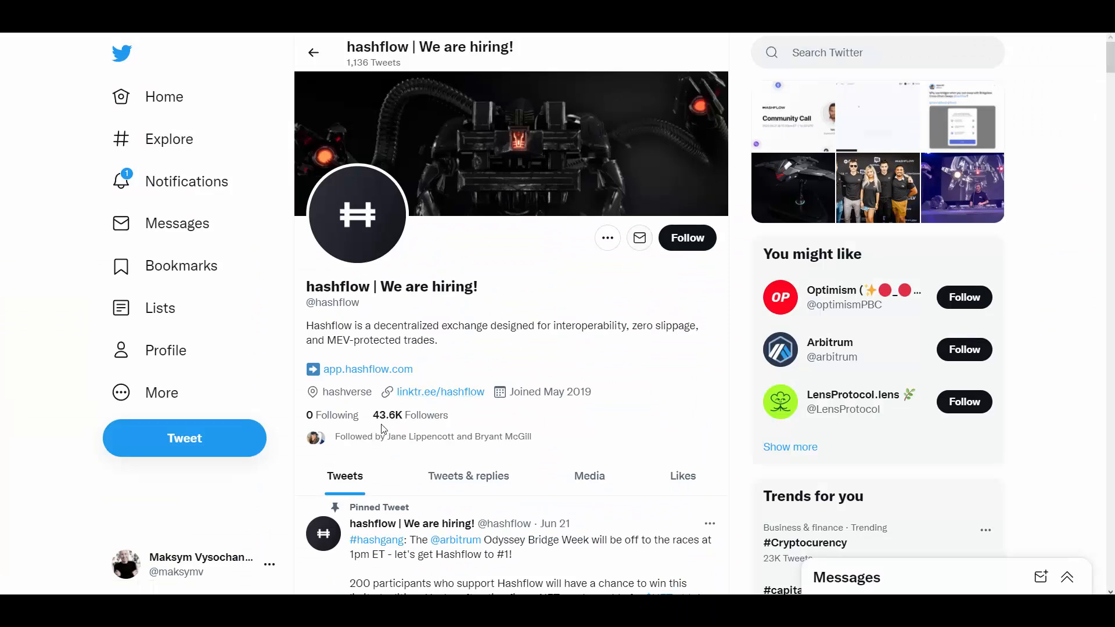
pyautogui.moveTo(543, 246)
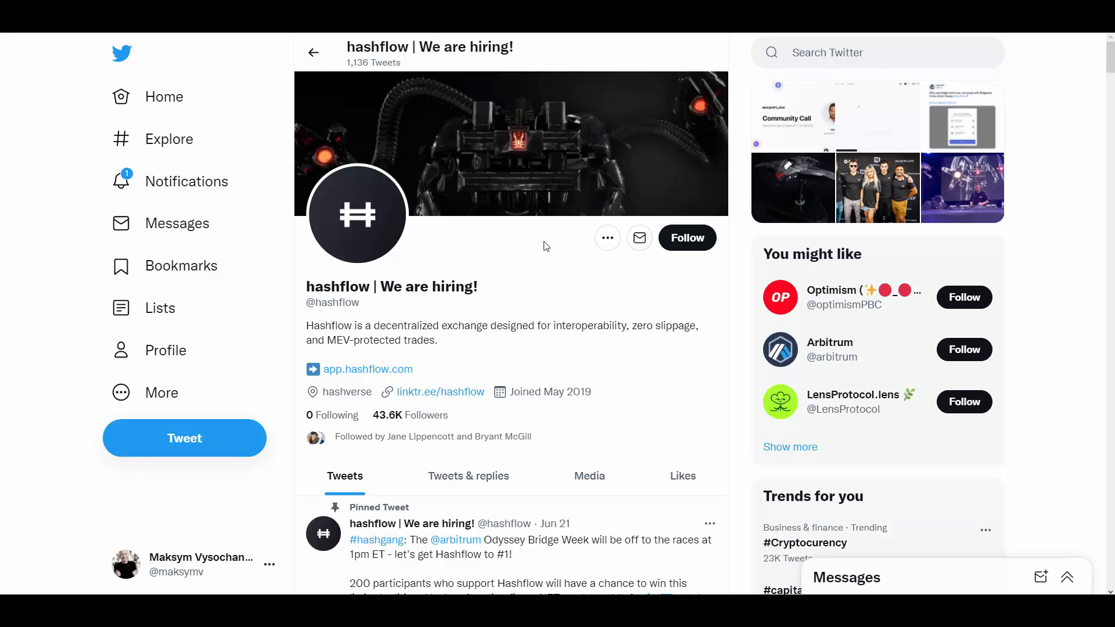
pyautogui.moveTo(834, 113)
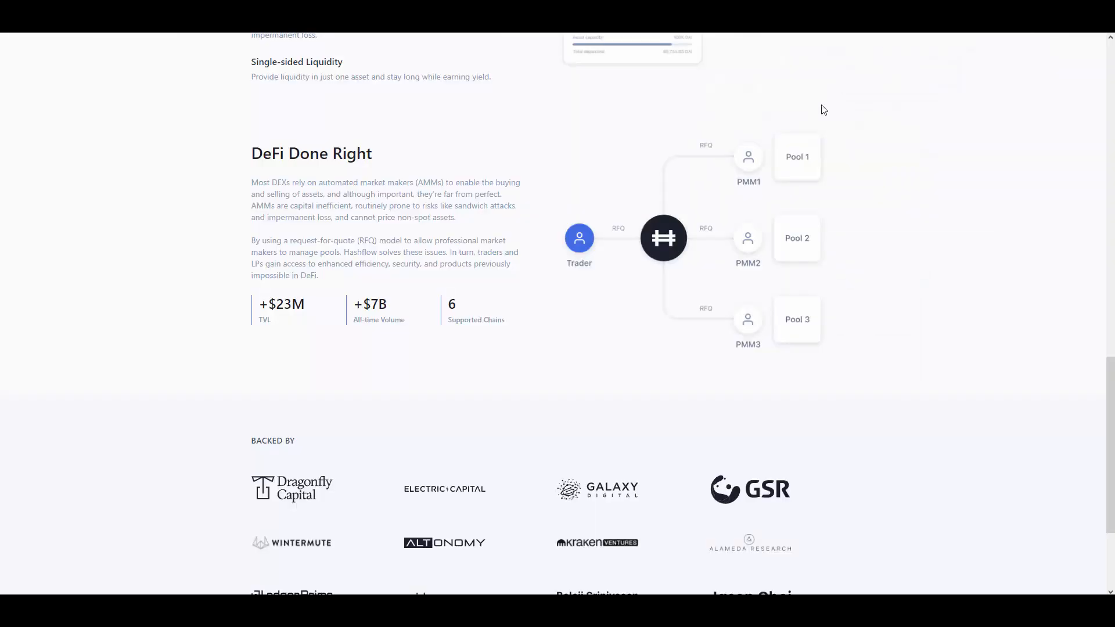
# Scroll the landing page back up to the Bridgeless Cross-Chain Swaps hero.
pyautogui.scroll(3)
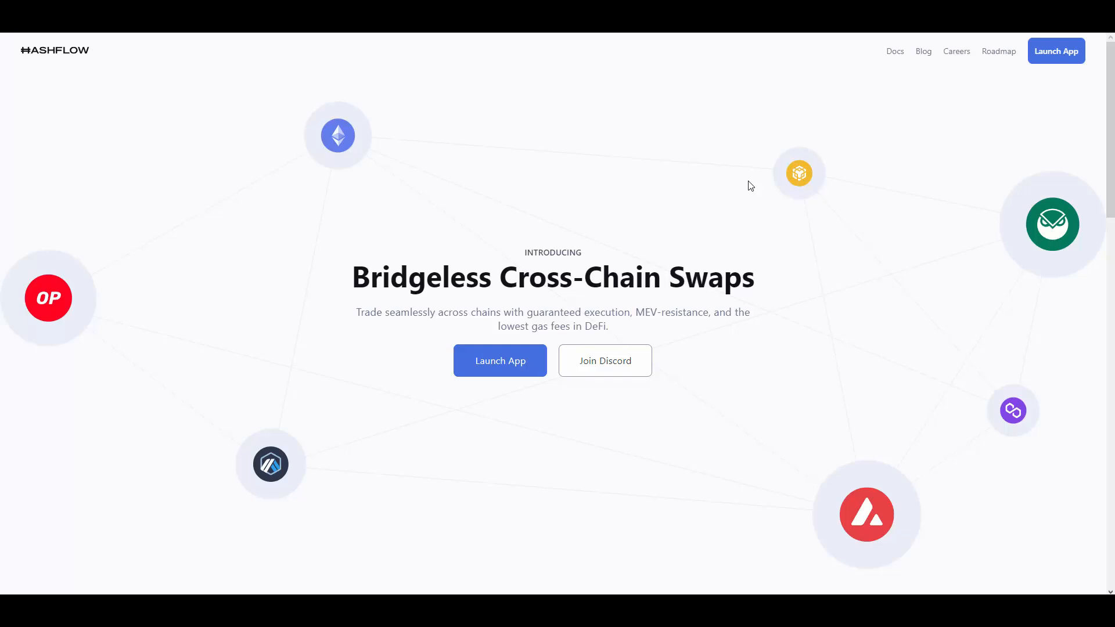
pyautogui.moveTo(773, 136)
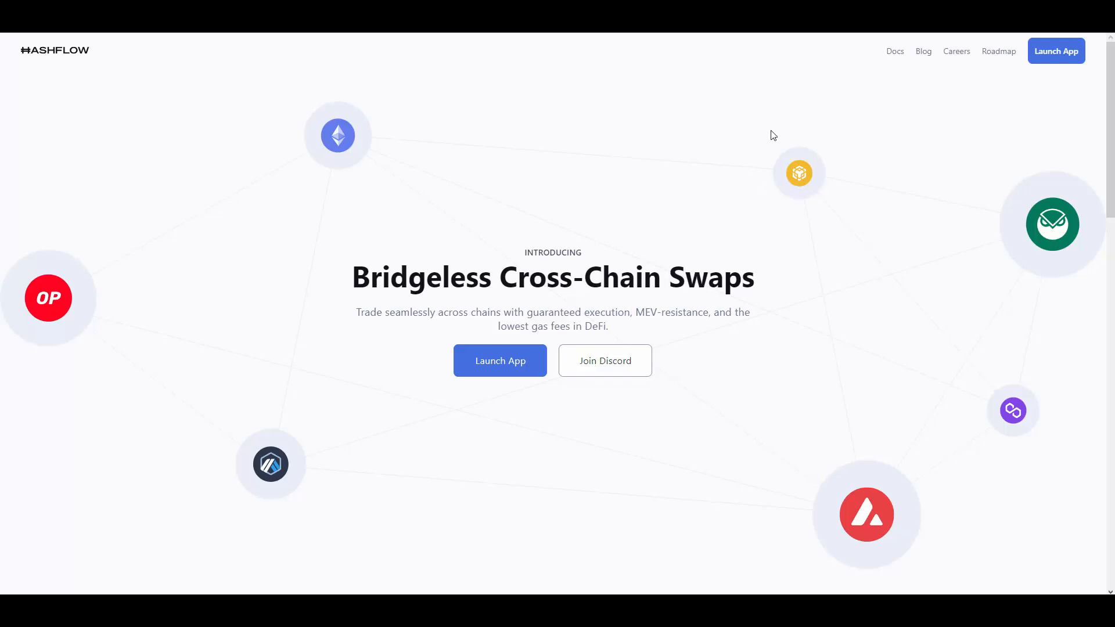
pyautogui.moveTo(819, 161)
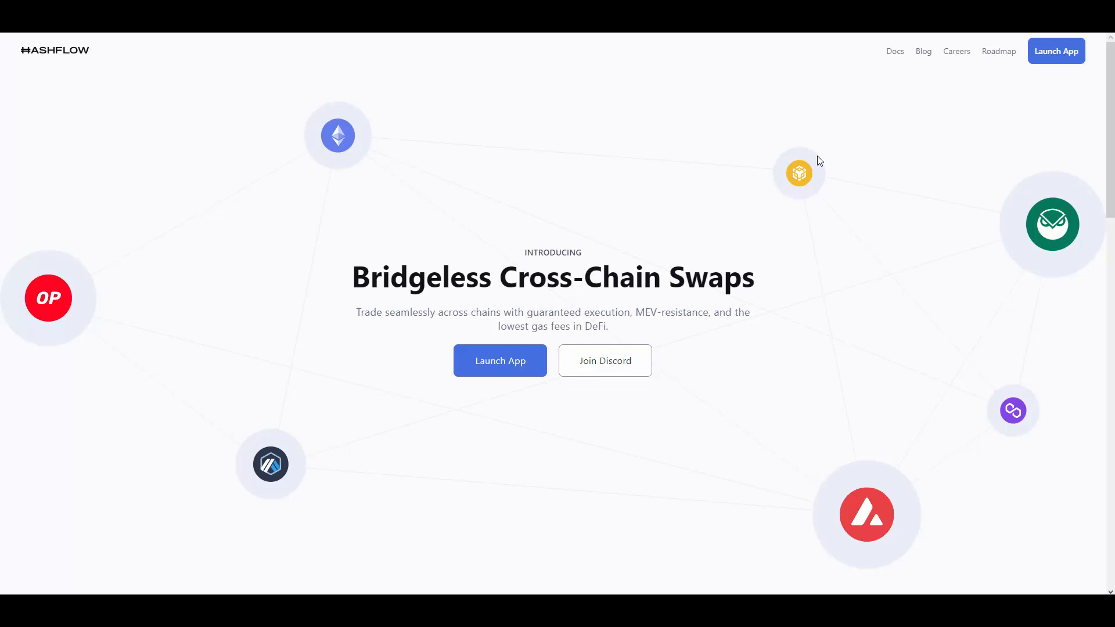
pyautogui.moveTo(892, 50)
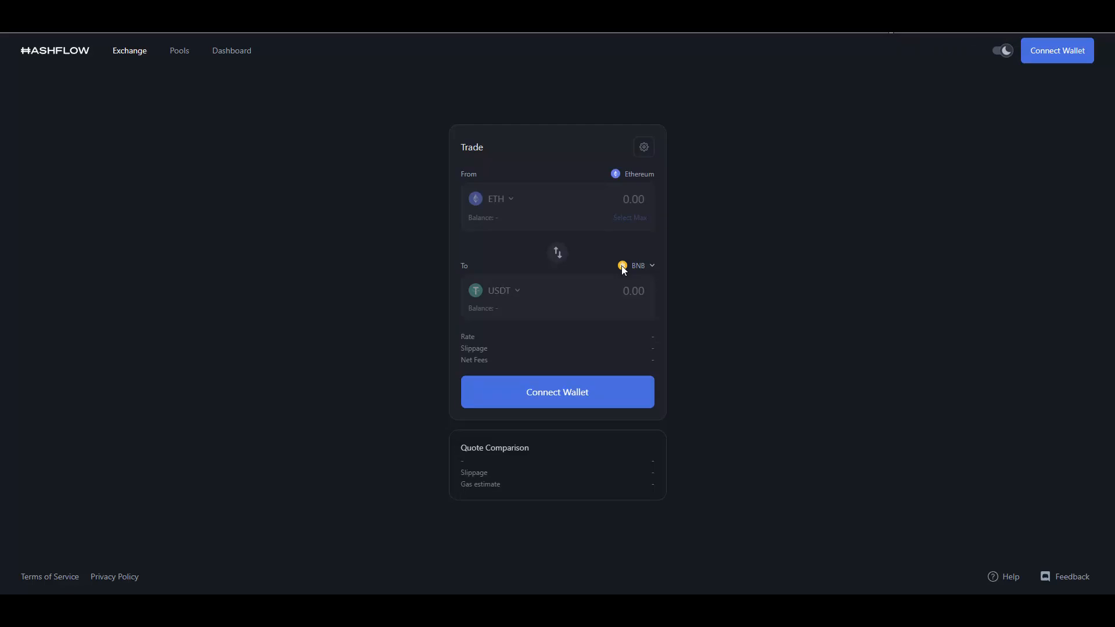
pyautogui.moveTo(828, 142)
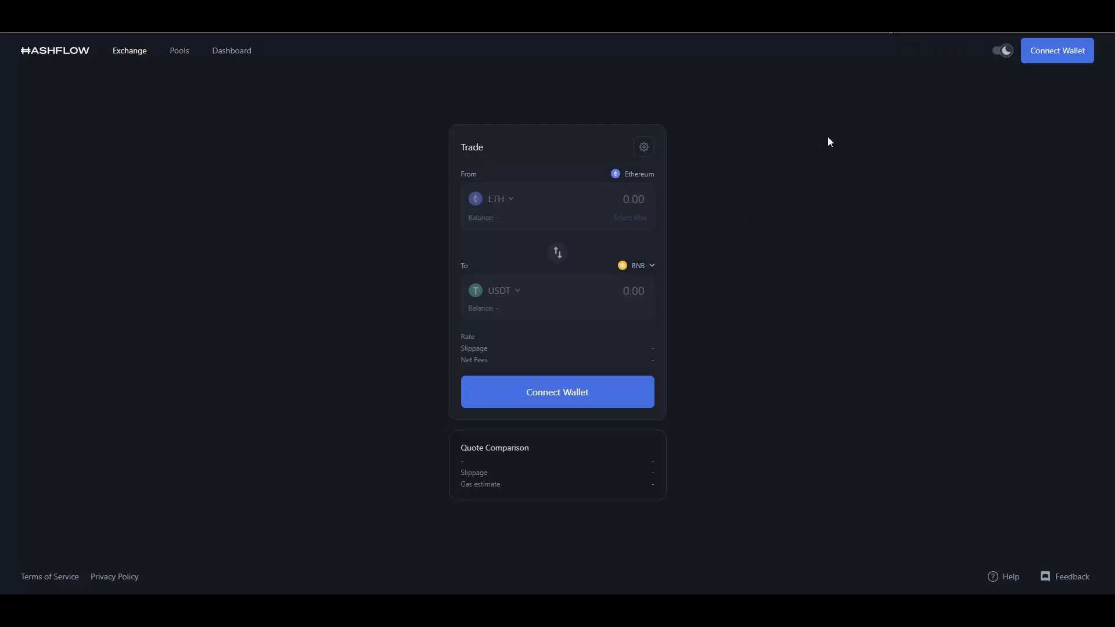
pyautogui.moveTo(747, 290)
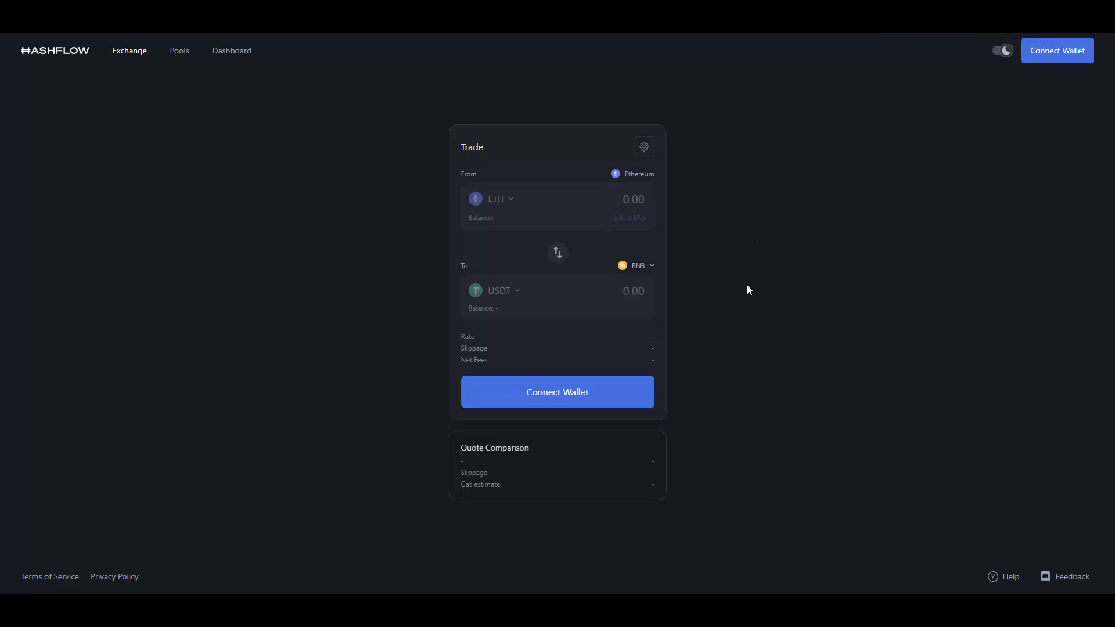
pyautogui.moveTo(535, 207)
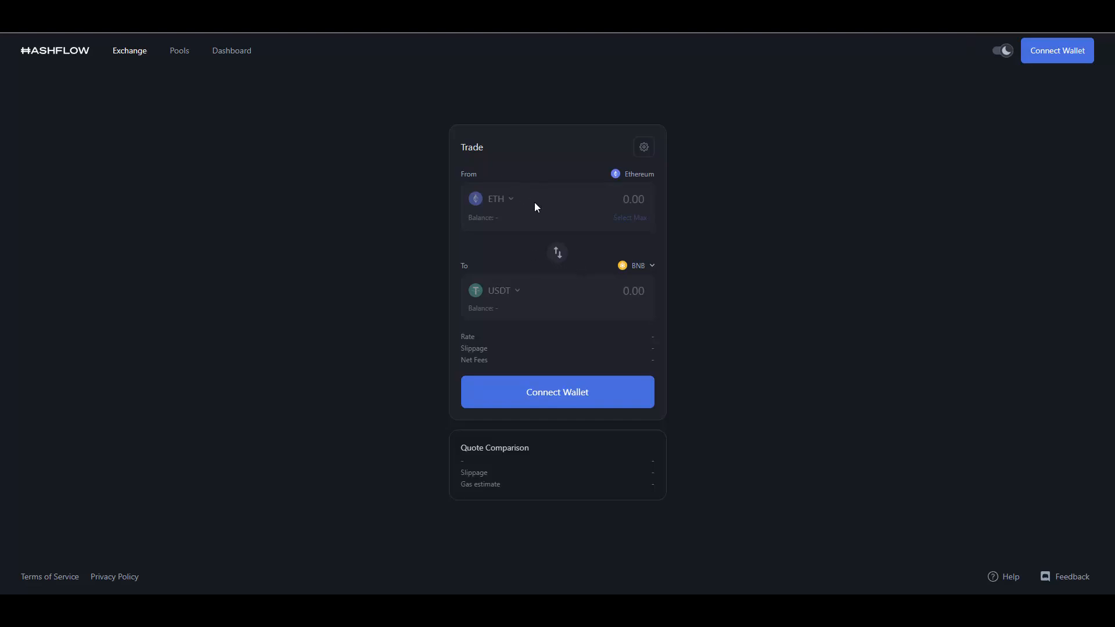
pyautogui.moveTo(764, 264)
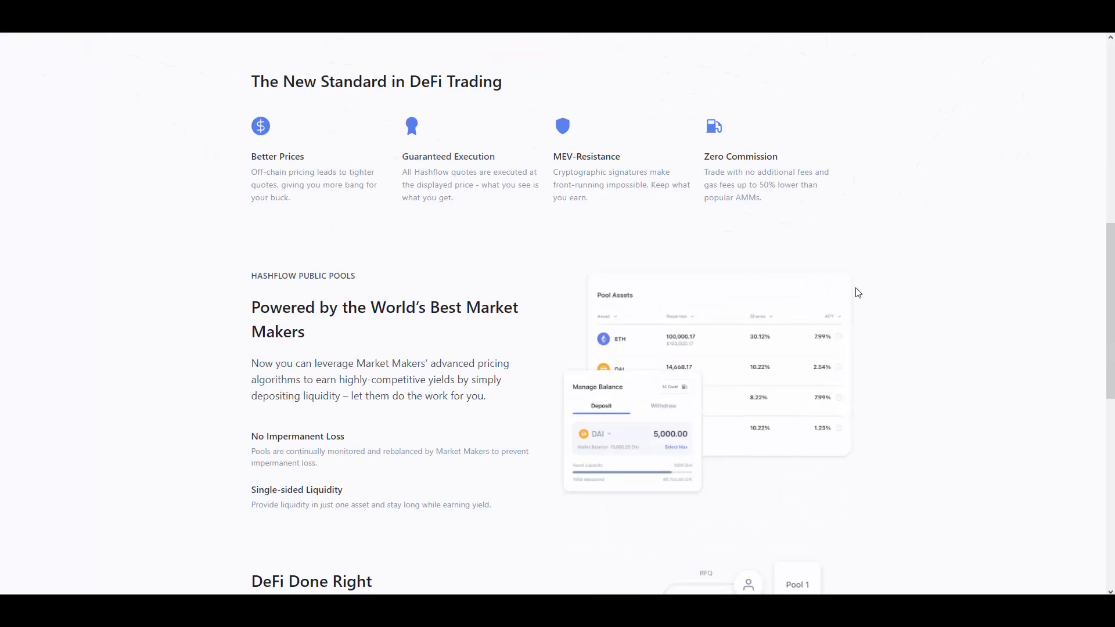
pyautogui.moveTo(775, 242)
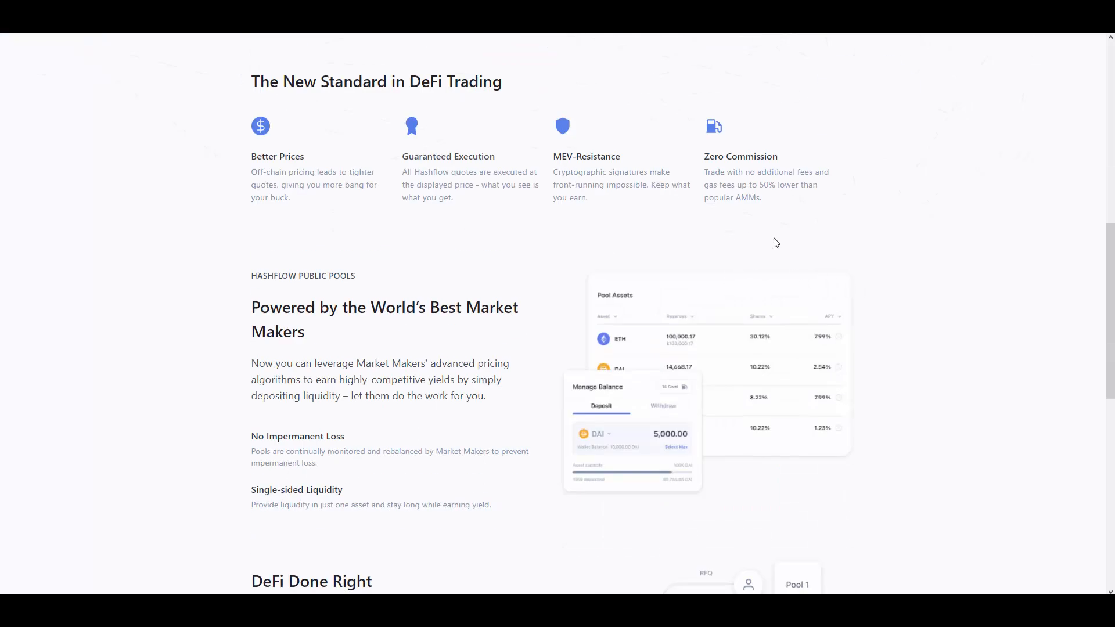
# Scroll the landing page to 'The New Standard in DeFi Trading' section.
pyautogui.scroll(3)
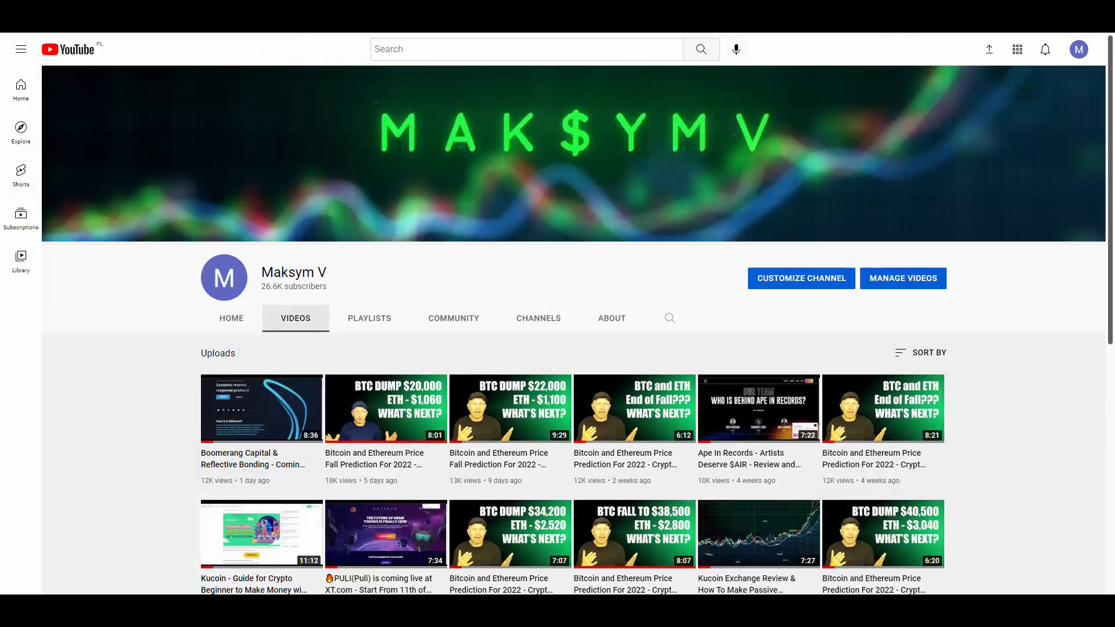
pyautogui.moveTo(860, 343)
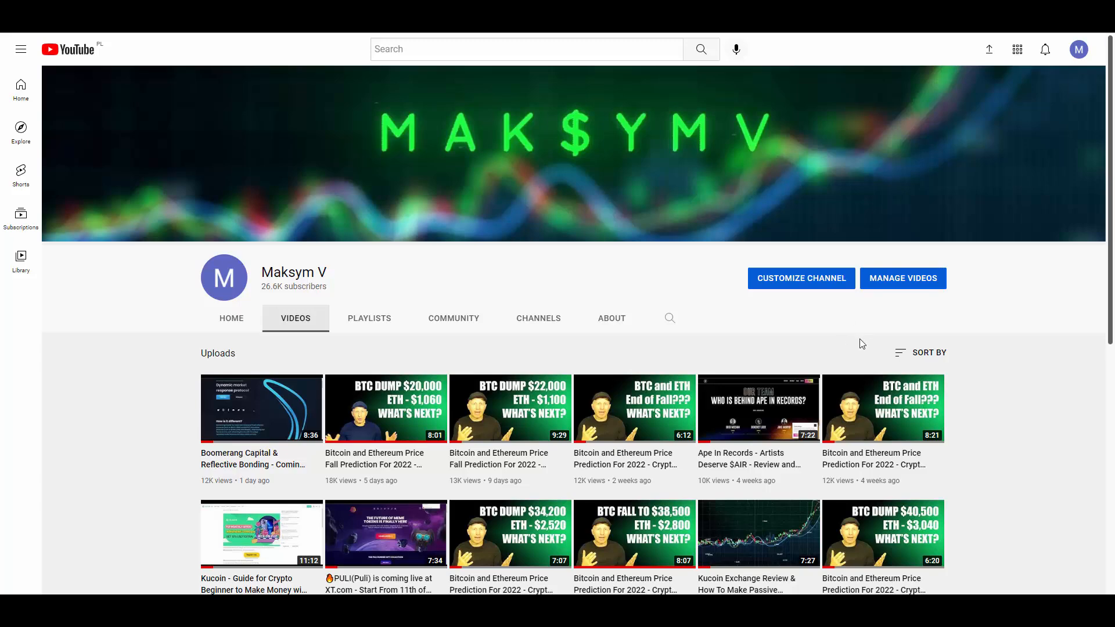